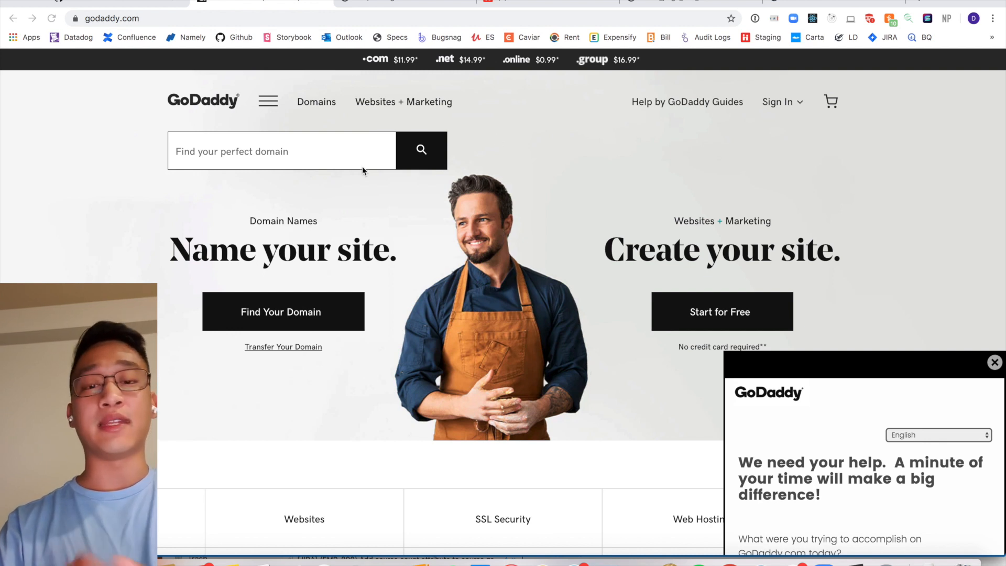
# Step: Look up adept.design in the domain search and scroll through its results page
pyautogui.scroll(-3)
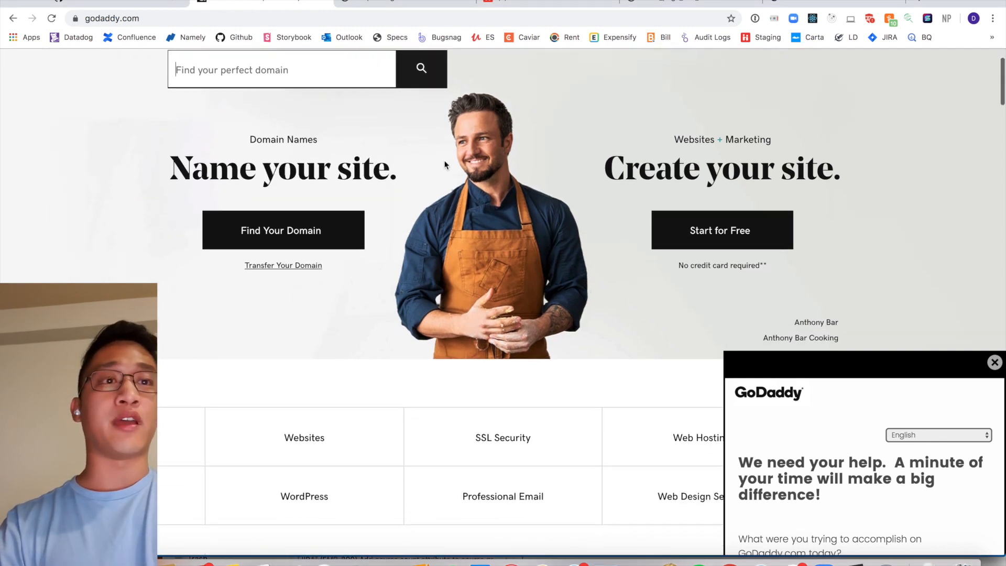
pyautogui.click(281, 80)
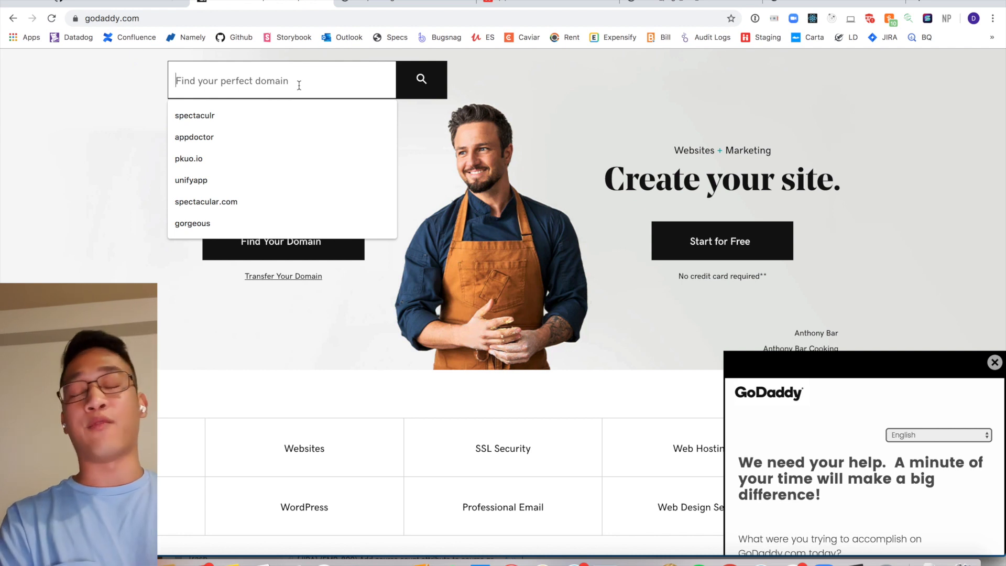
pyautogui.write('adept.design')
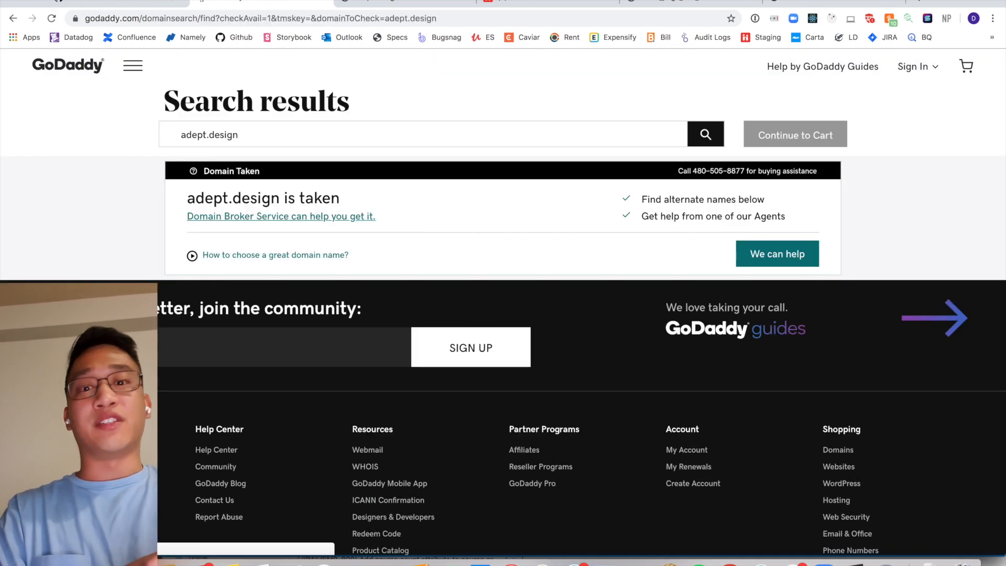
pyautogui.scroll(-3)
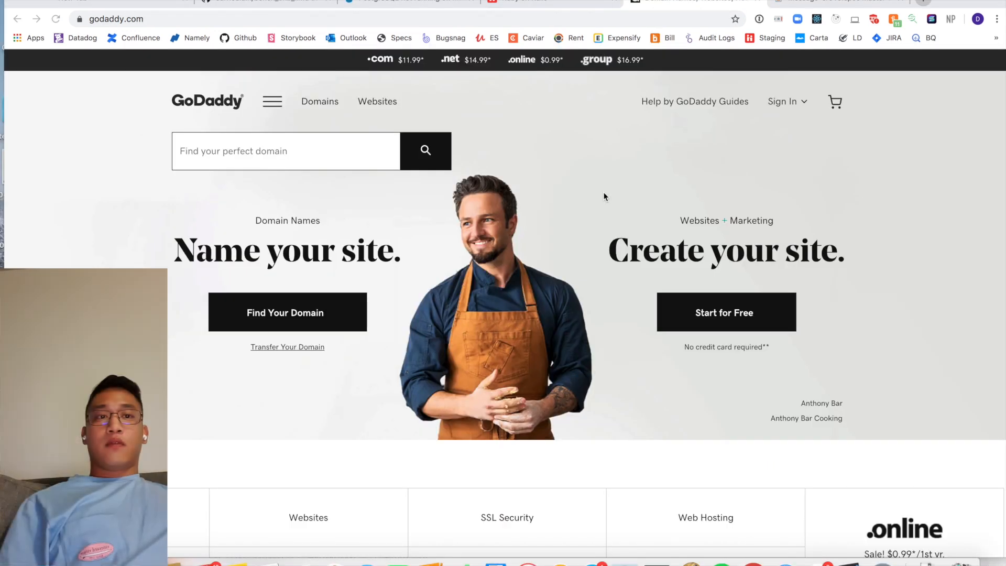
pyautogui.scroll(-3)
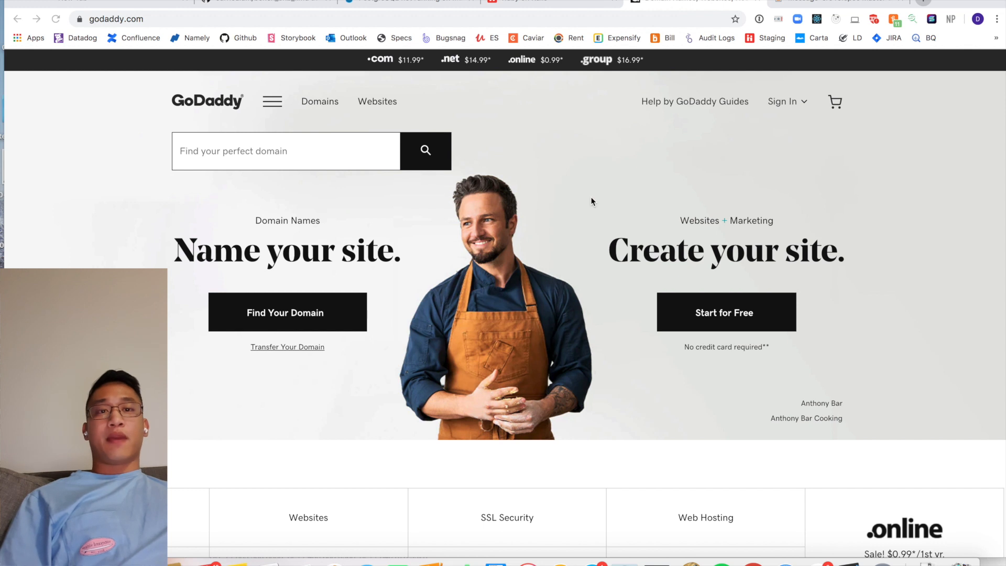
pyautogui.scroll(-3)
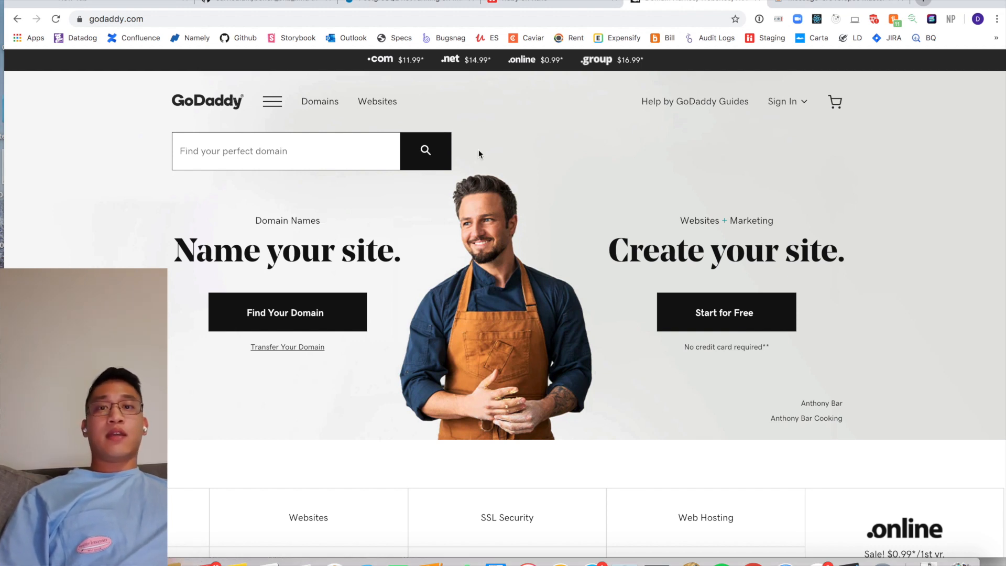
pyautogui.scroll(-3)
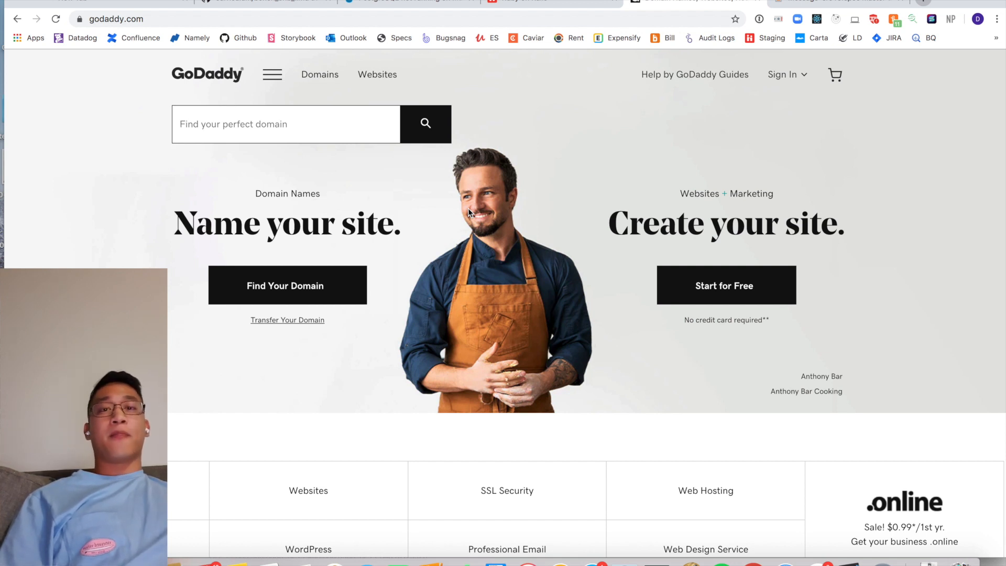
pyautogui.scroll(-3)
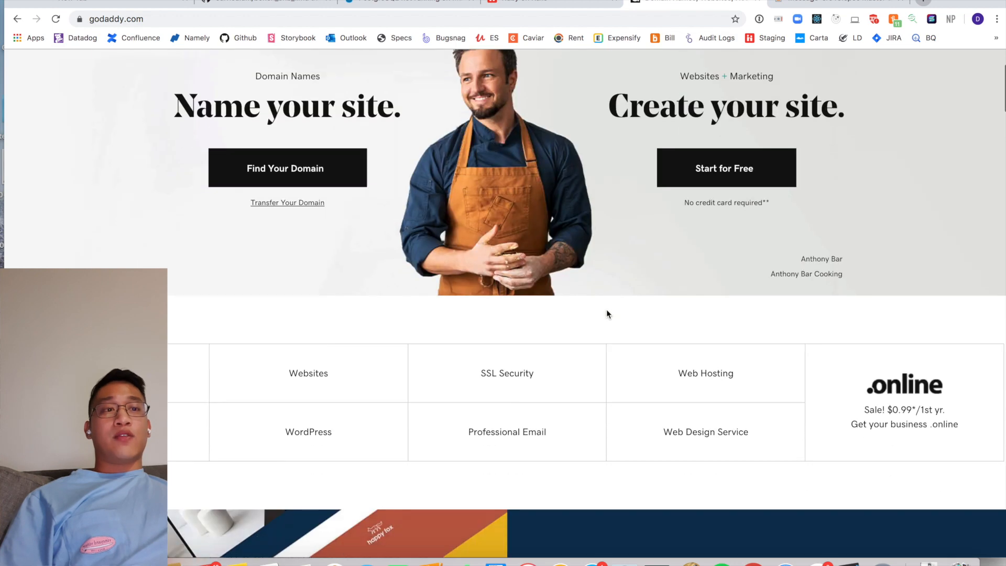
pyautogui.scroll(3)
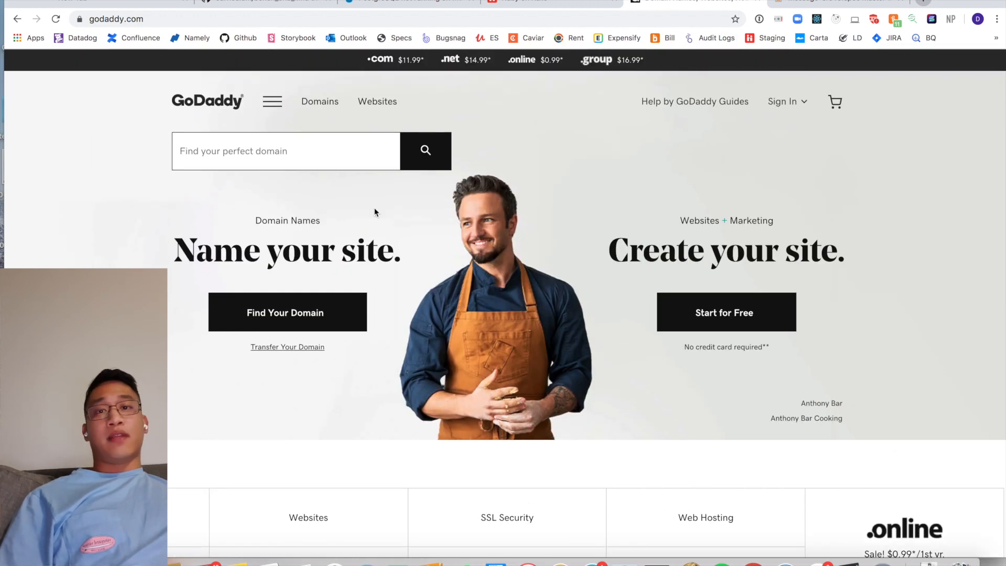
# Step: Search for coolname.com, showing it is taken, and review the alternative domain suggestions
pyautogui.click(286, 151)
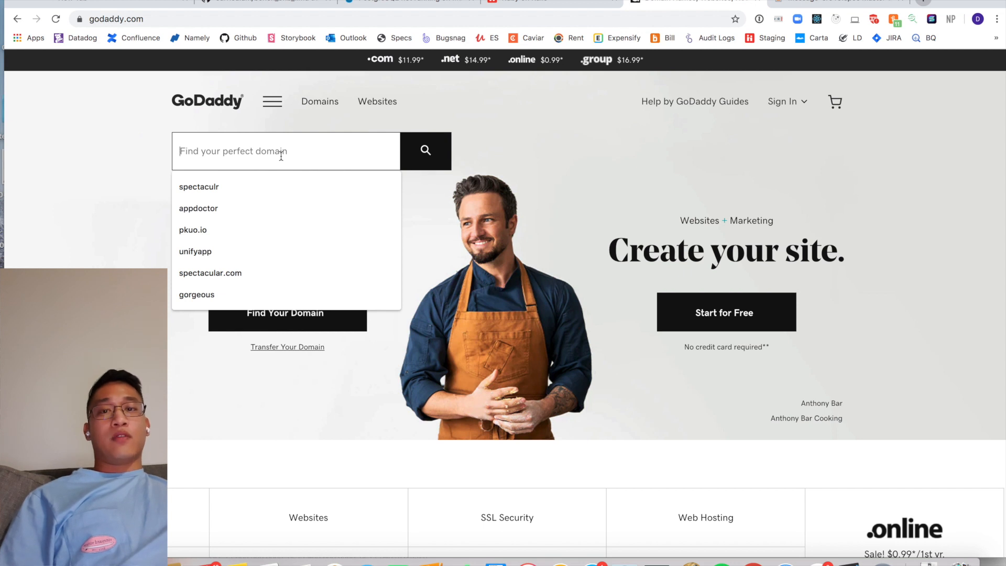
pyautogui.write('coolname.copm')
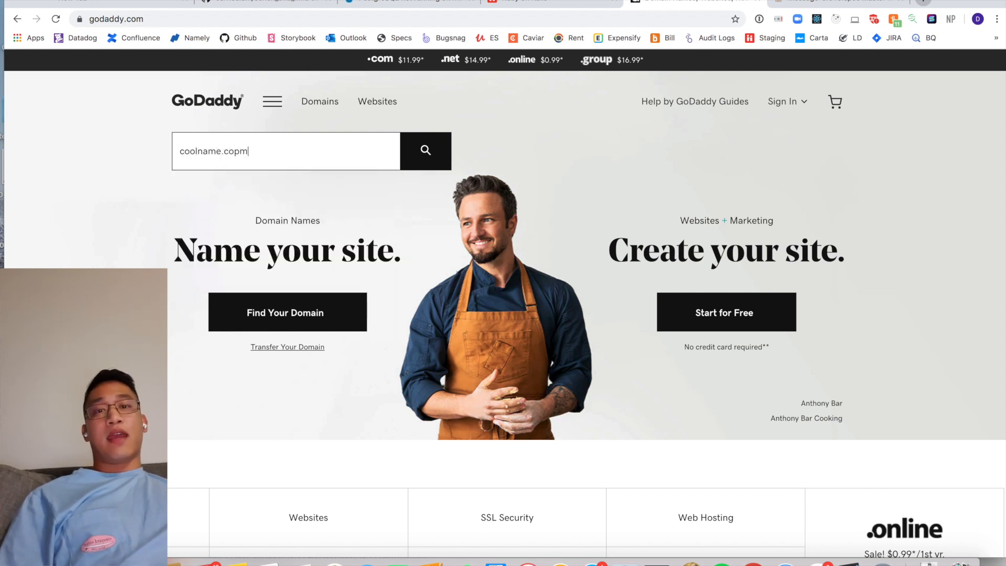
pyautogui.click(425, 151)
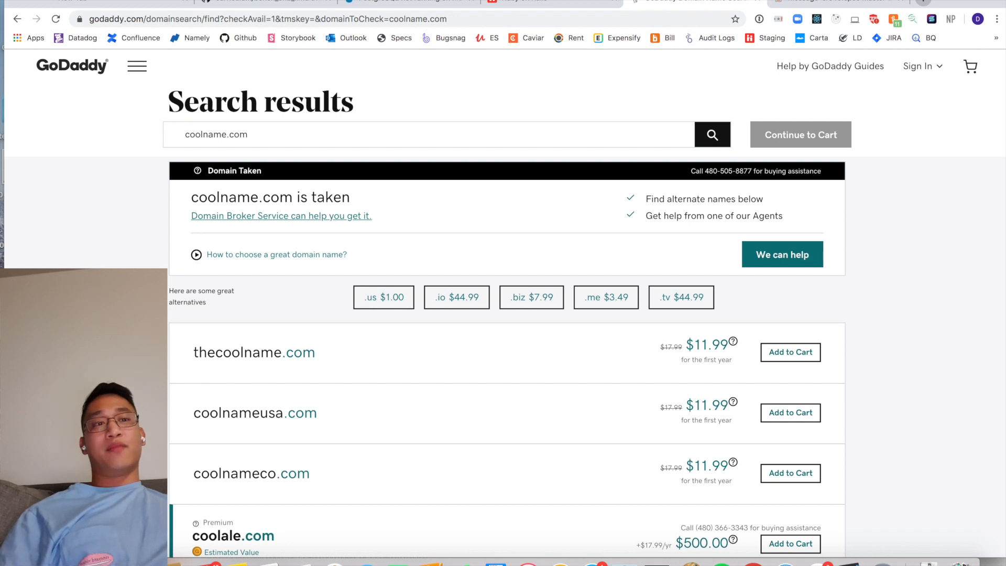
pyautogui.scroll(-3)
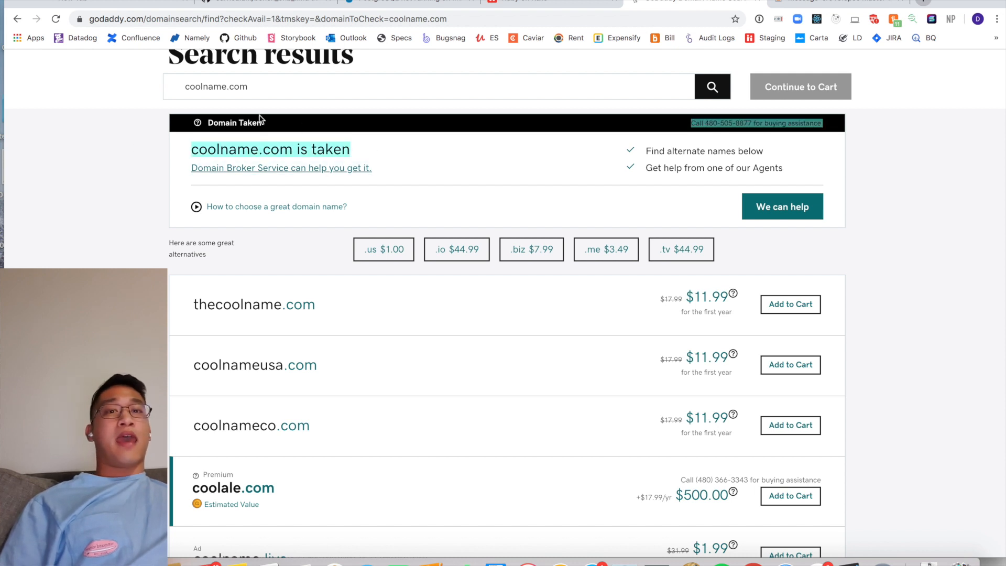
pyautogui.scroll(-3)
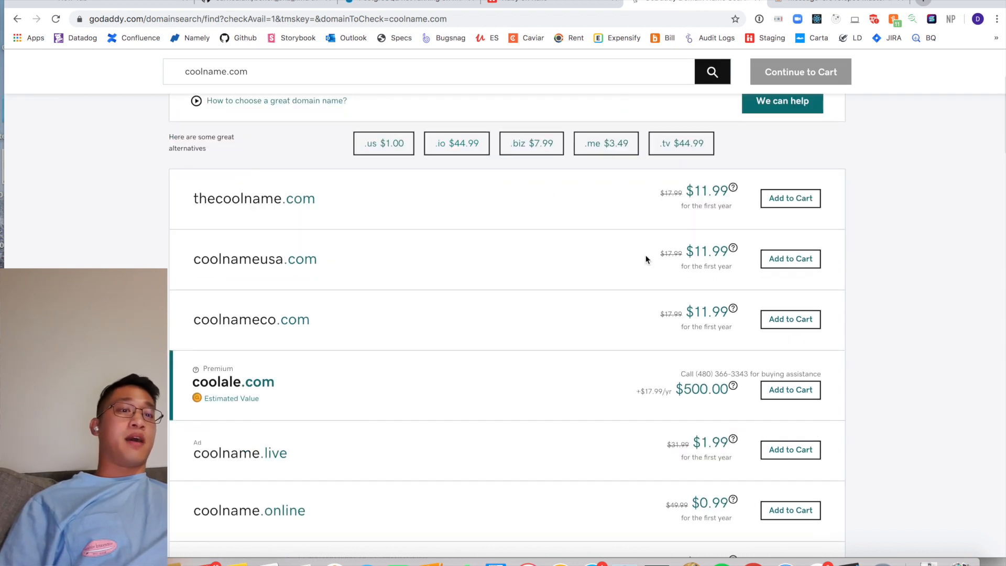
pyautogui.scroll(-3)
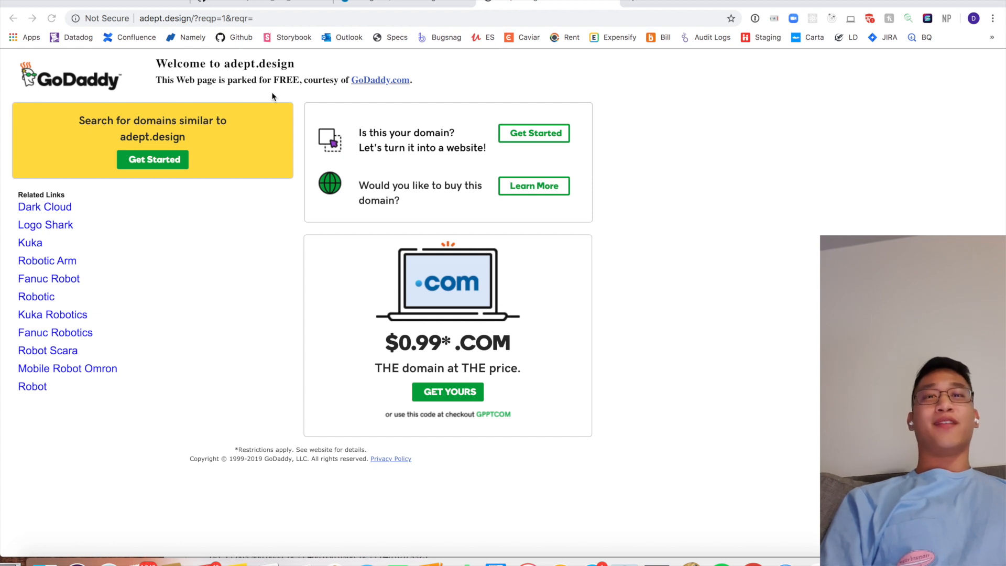
pyautogui.moveTo(305, 125)
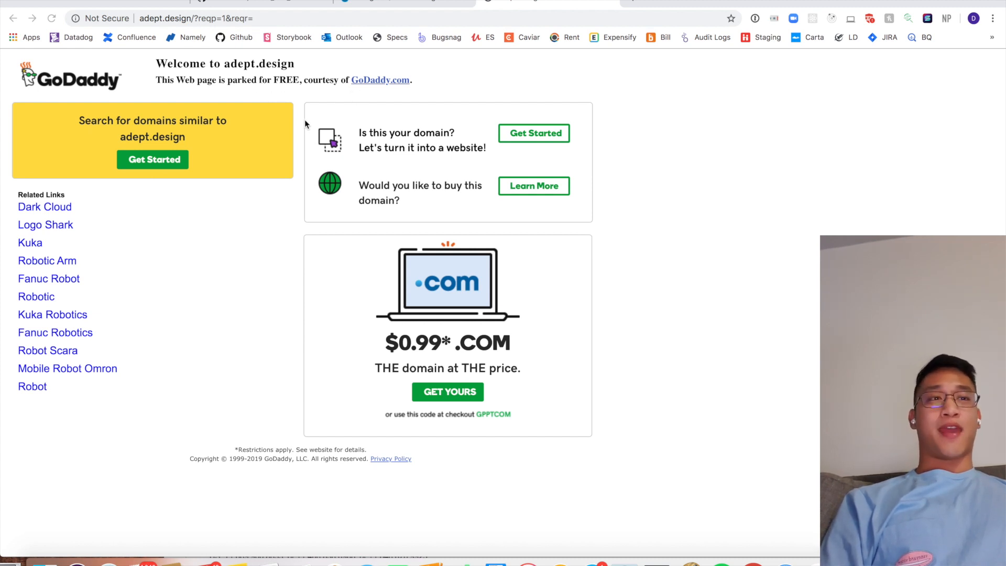
pyautogui.moveTo(696, 238)
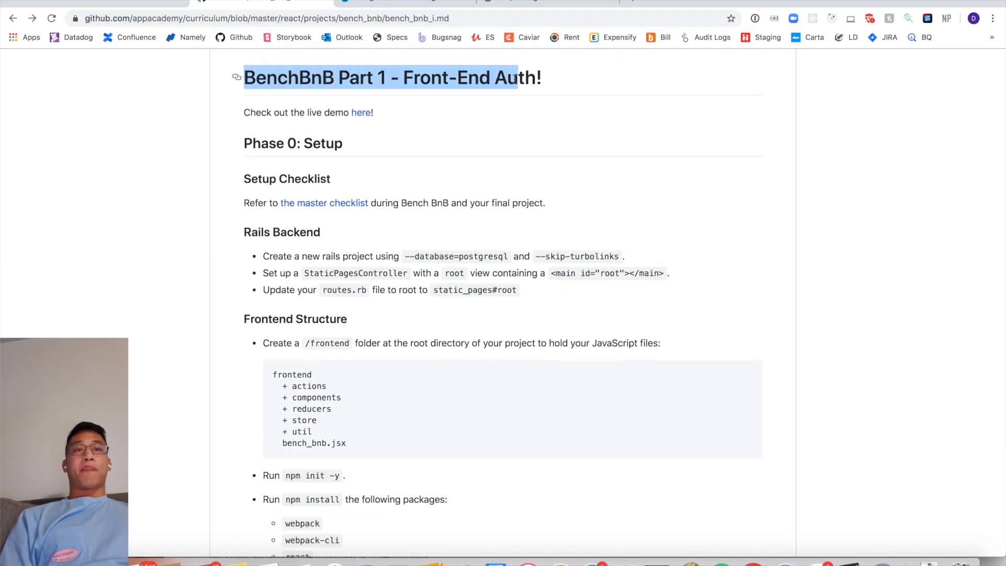
# Step: Scroll the bench_bnb_i.md curriculum file down to the Phase 0: Setup checklist
pyautogui.scroll(-3)
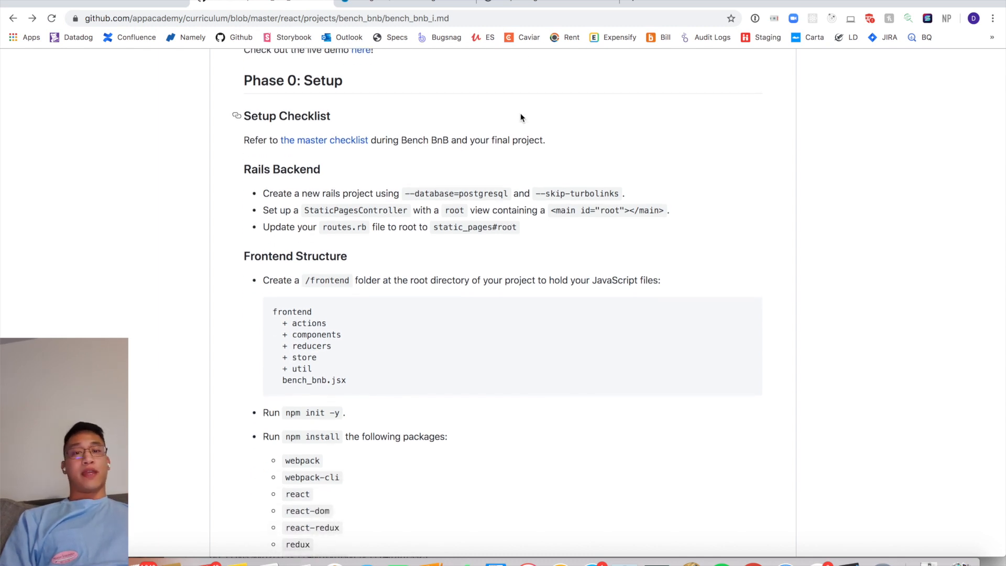
pyautogui.scroll(-3)
pyautogui.write('cd Desktop')
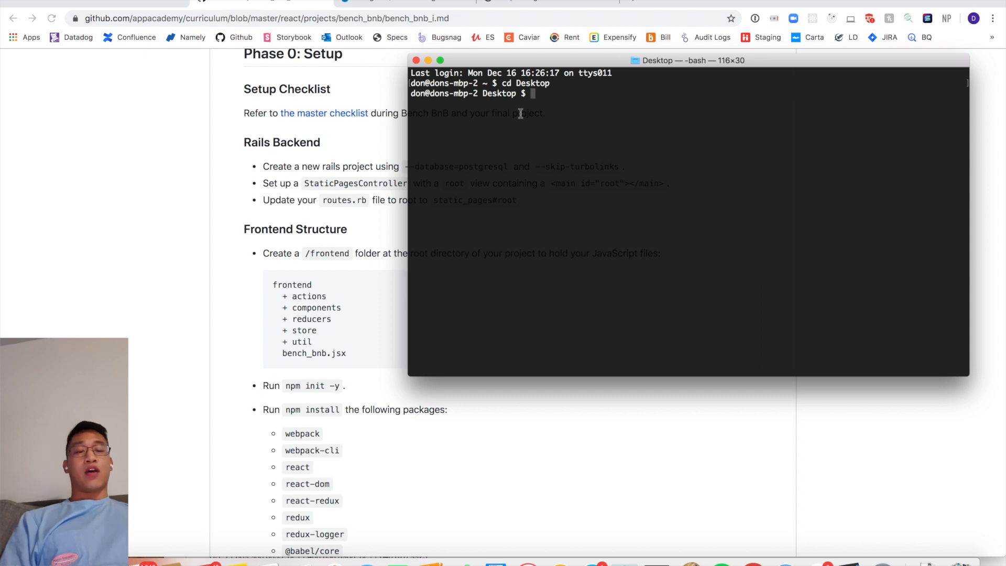
# Step: Run ruby -v to confirm Ruby 2.5.0, then begin the postgres version check
pyautogui.write('ruby')
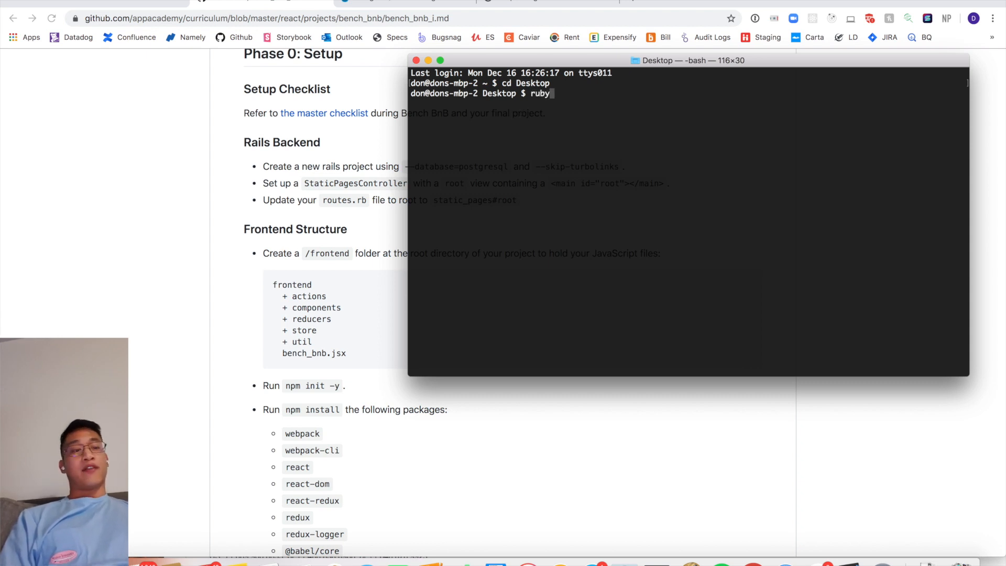
pyautogui.write('-v')
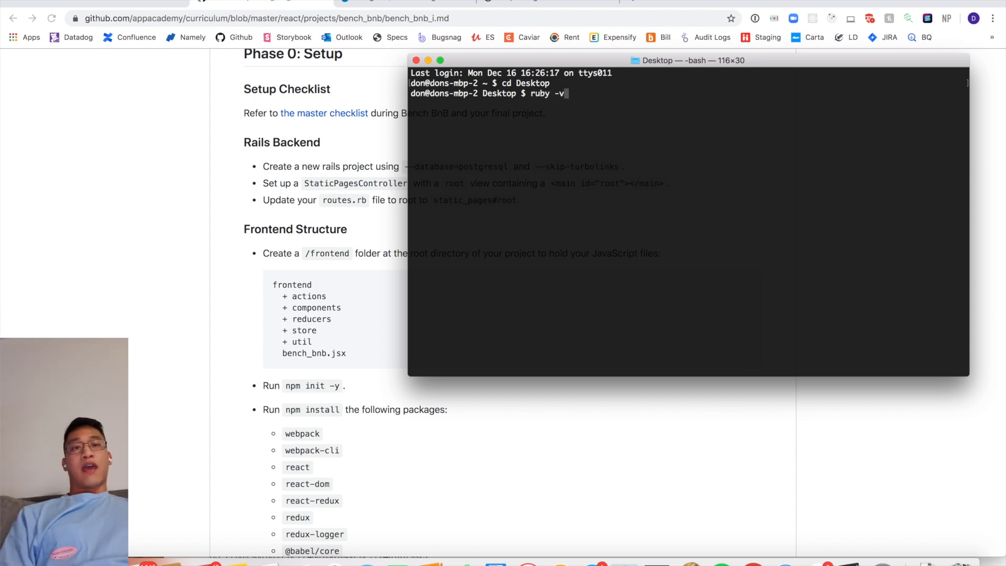
pyautogui.press('enter')
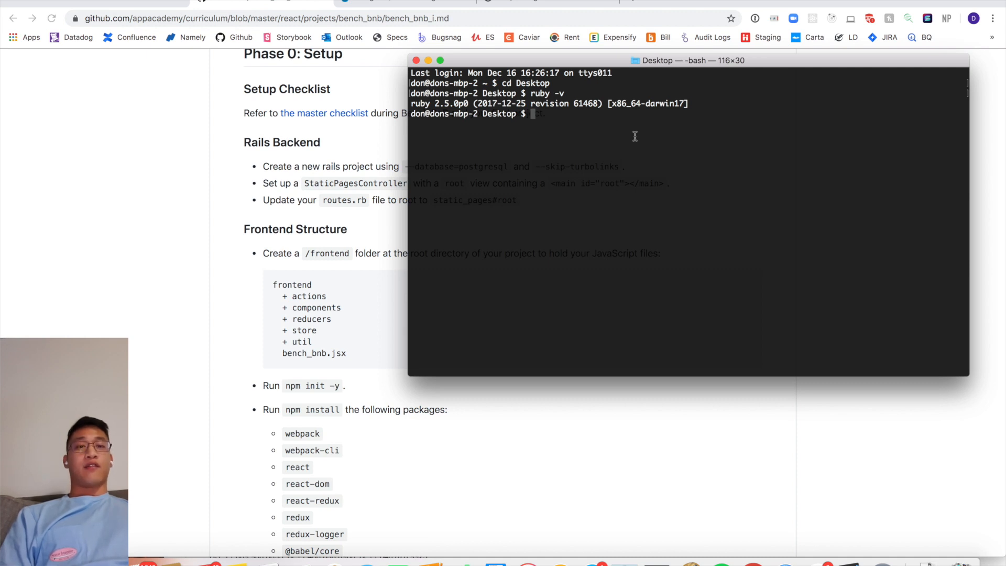
pyautogui.write('postgrres -v')
pyautogui.write('postgres --version')
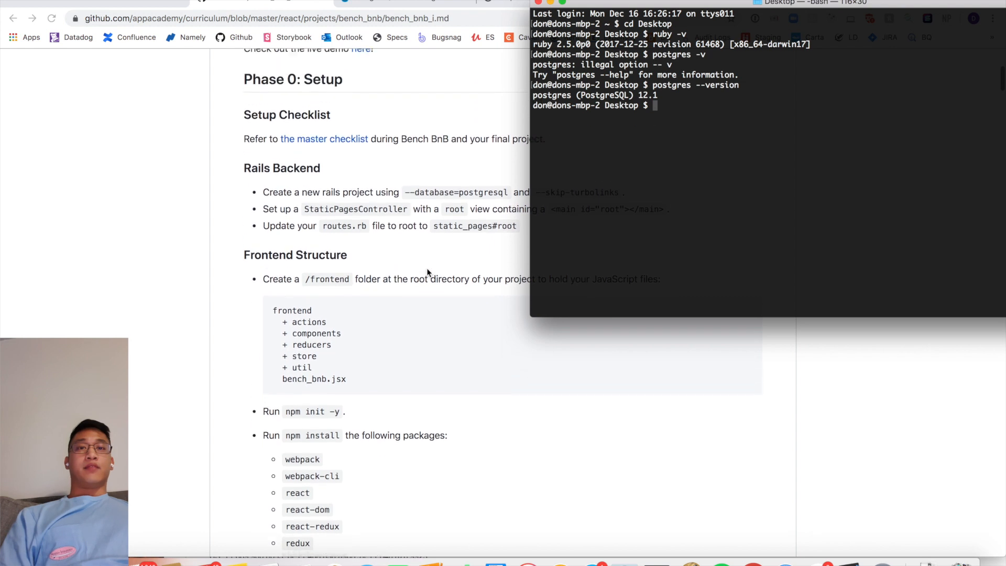
pyautogui.scroll(-3)
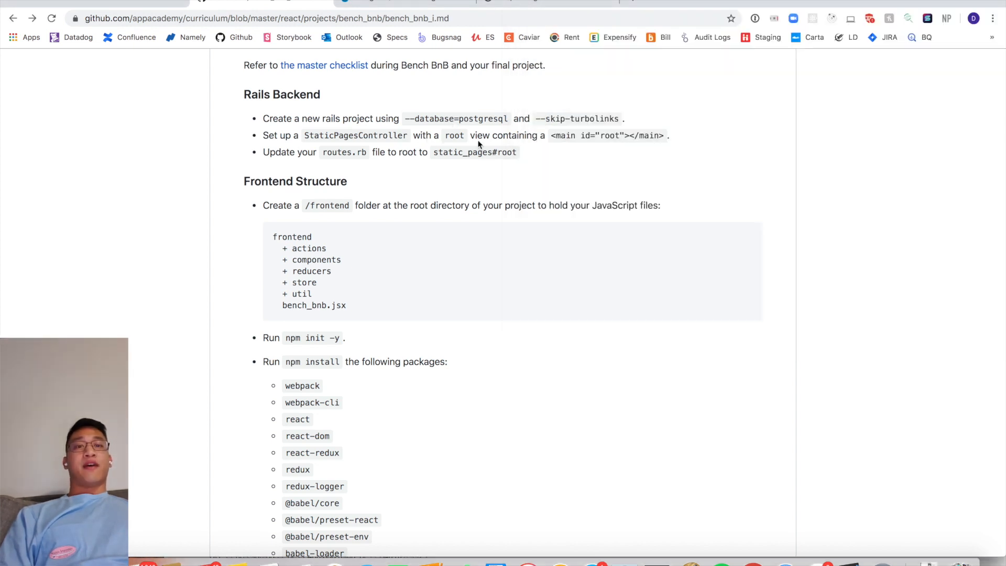
pyautogui.doubleClick(385, 118)
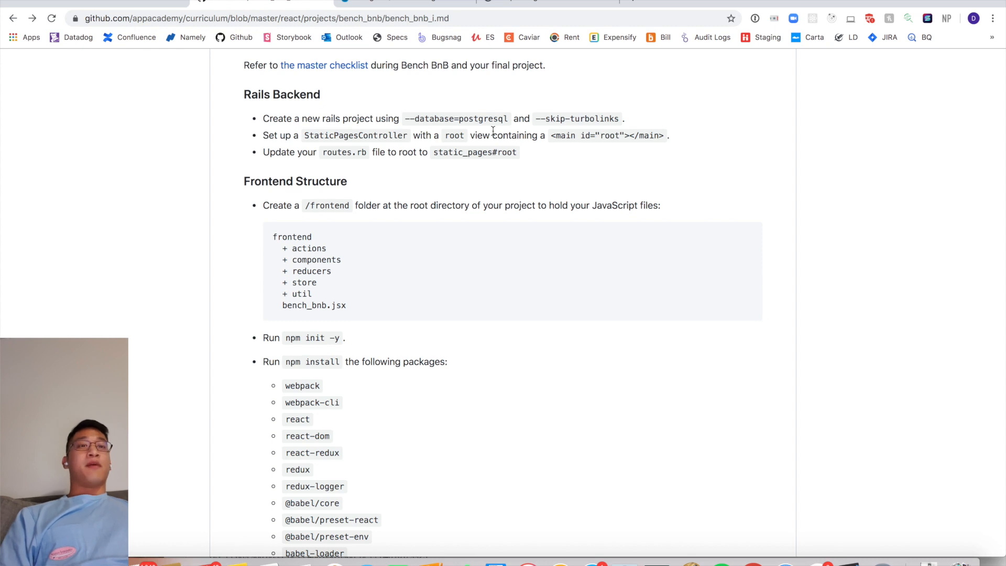
pyautogui.moveTo(645, 125)
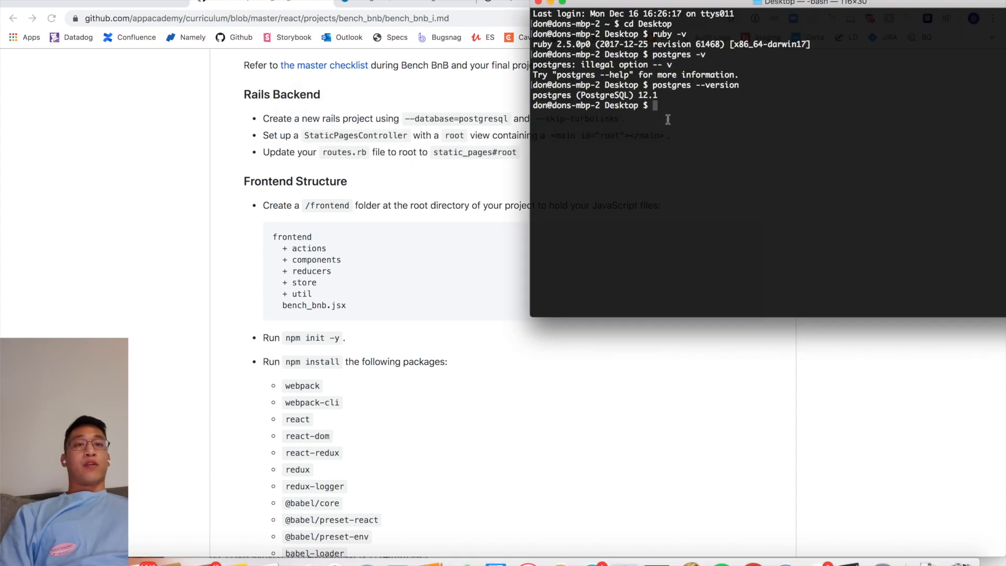
# Step: Enter rails new adept_design --database=postgresql to generate the PostgreSQL-backed project
pyautogui.write('rails')
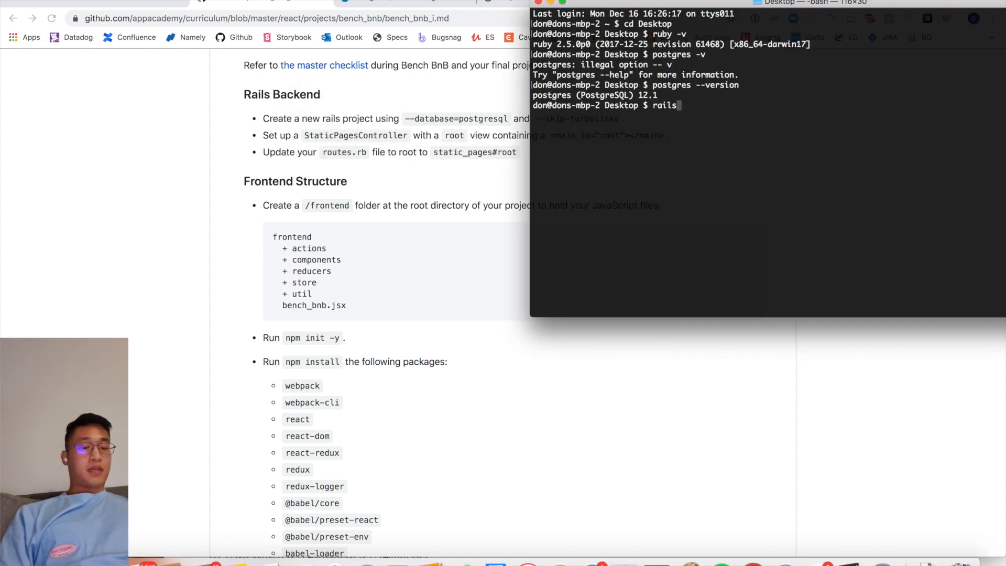
pyautogui.write('new')
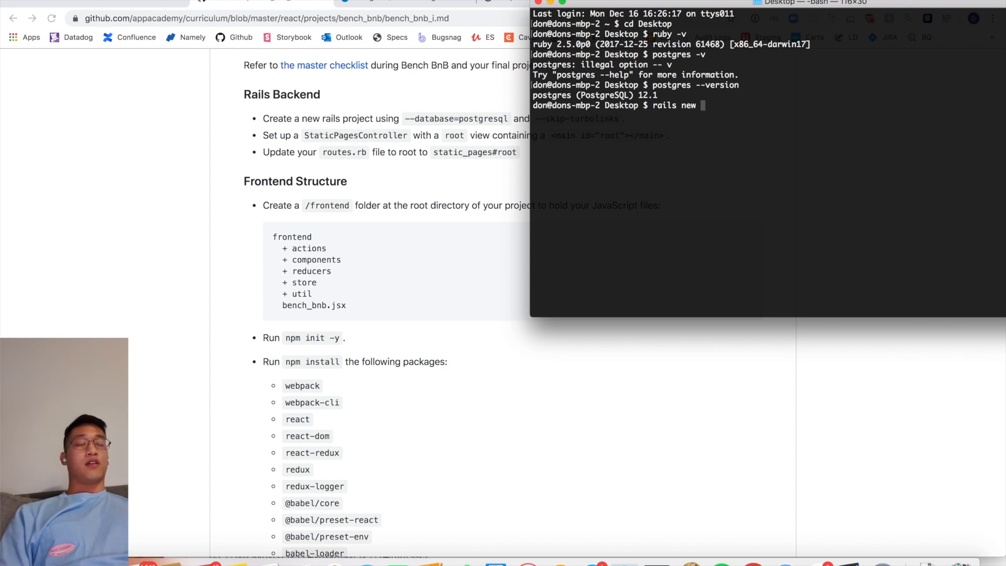
pyautogui.write('adept_')
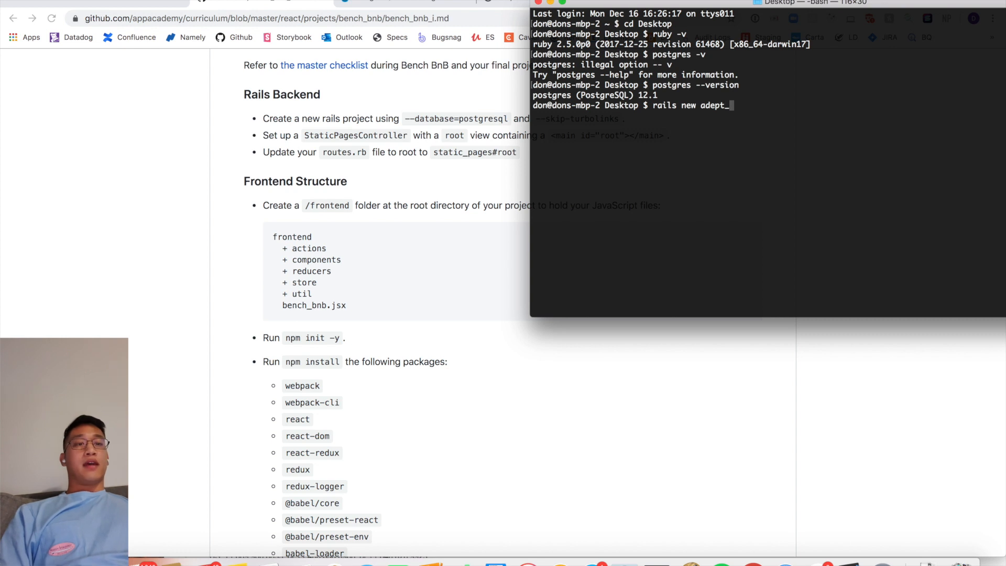
pyautogui.write('design')
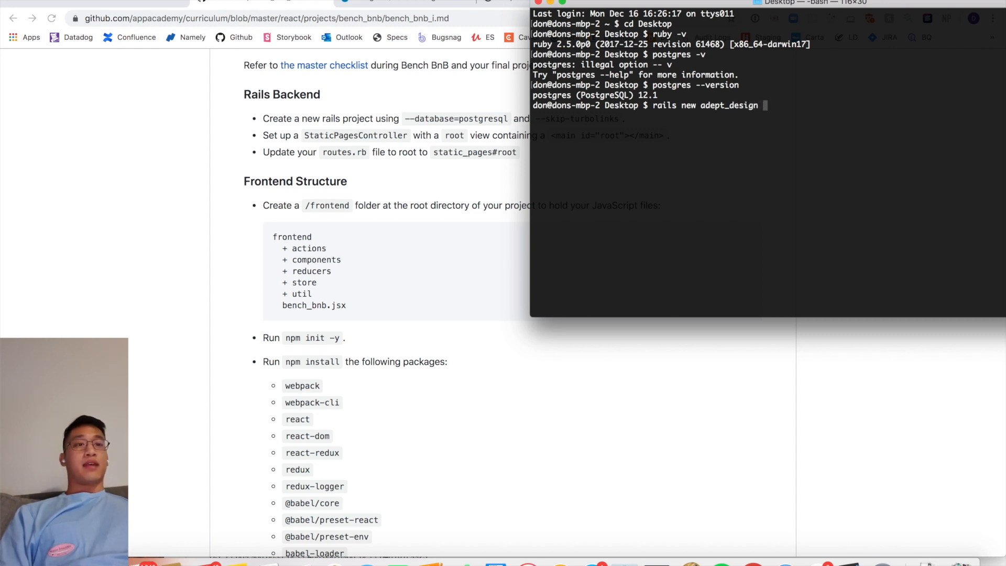
pyautogui.write('--')
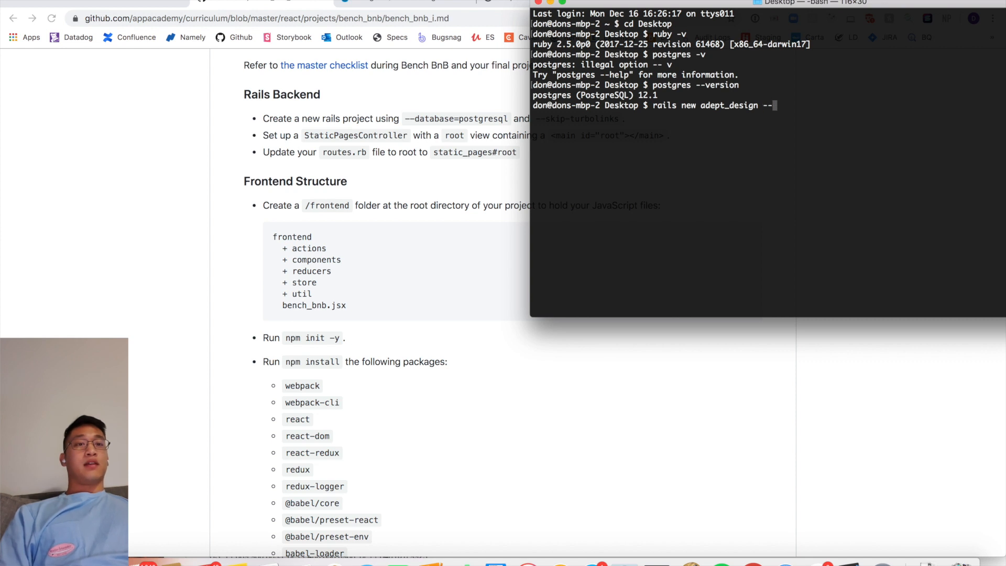
pyautogui.write('--database=po')
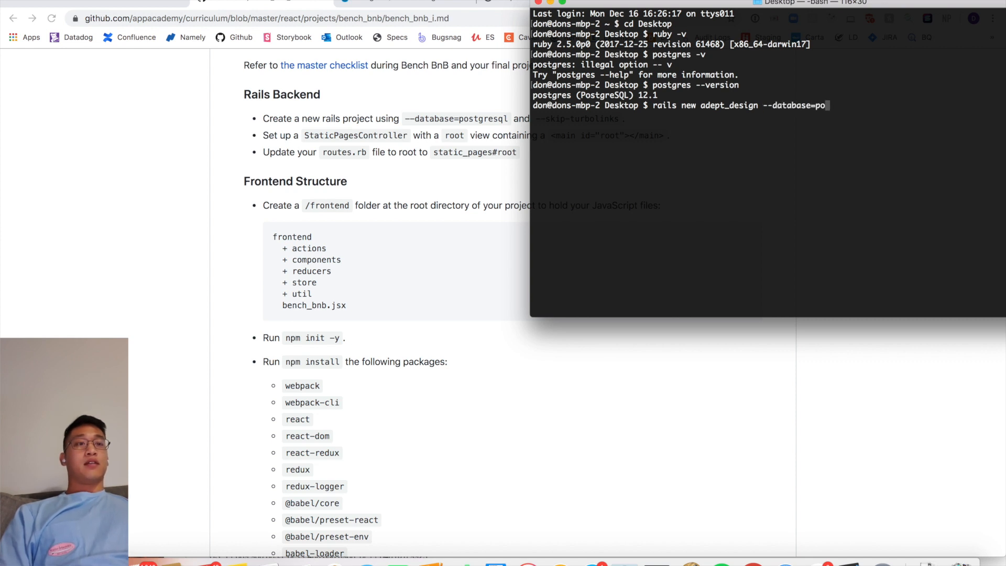
pyautogui.write('stgresql')
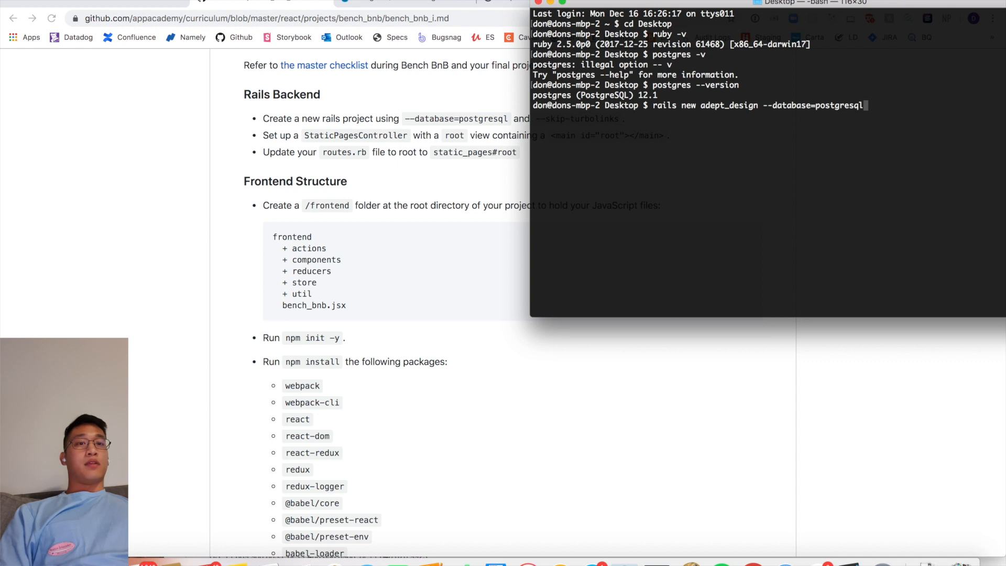
pyautogui.write('--sk')
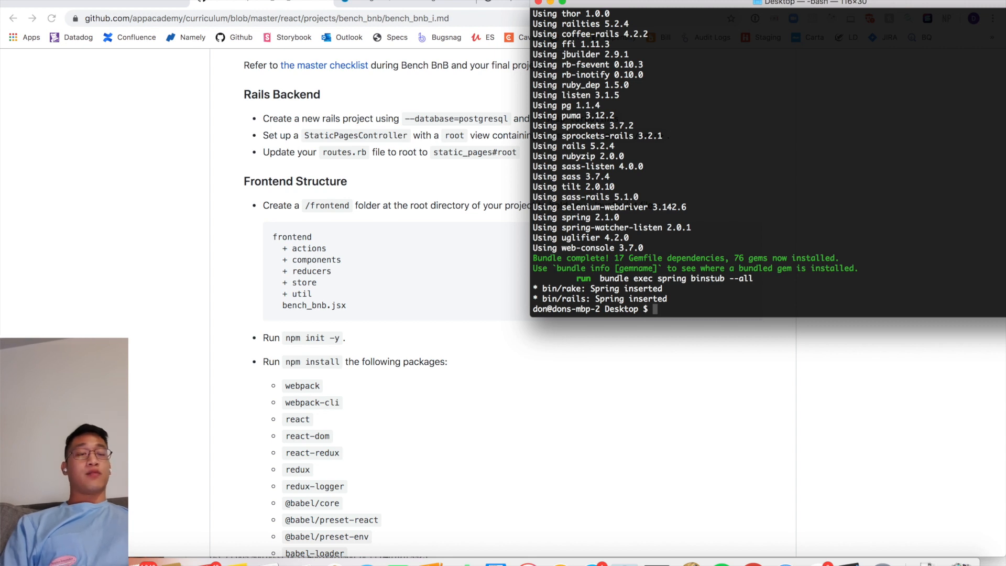
# Step: Move into adept_design, list its files with ls -la, and enter rails s
pyautogui.write('cd adept_design/')
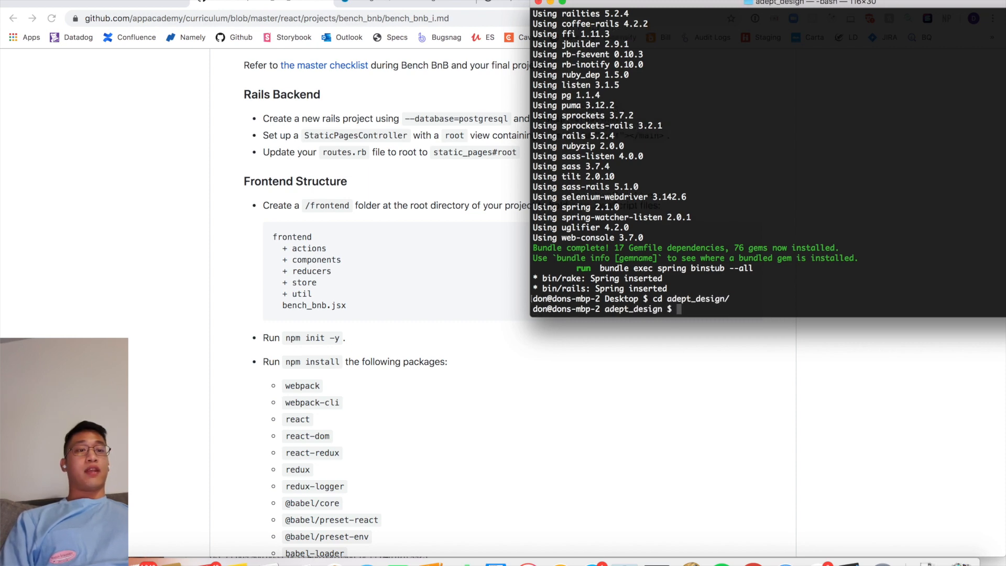
pyautogui.write('ls -la')
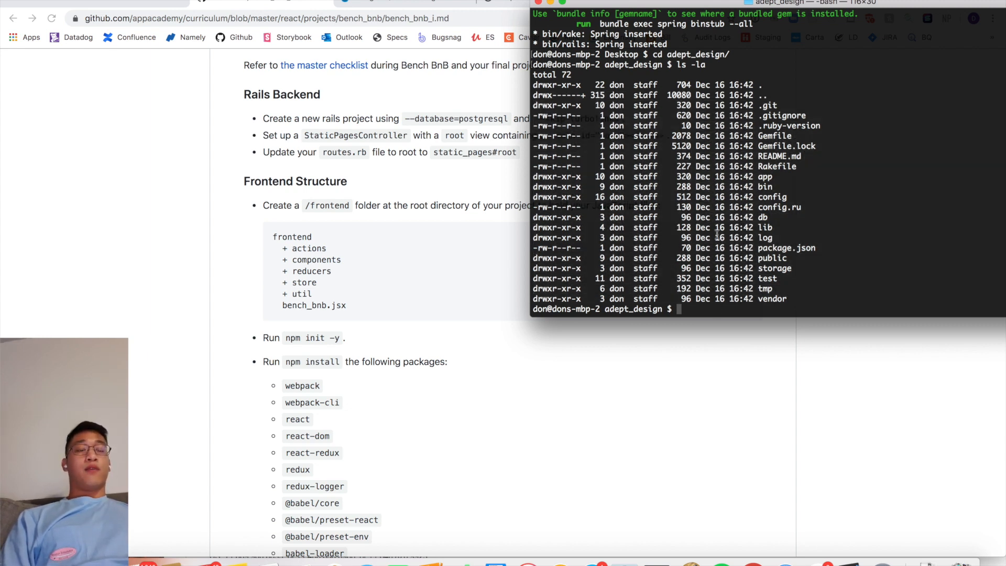
pyautogui.write('rails s')
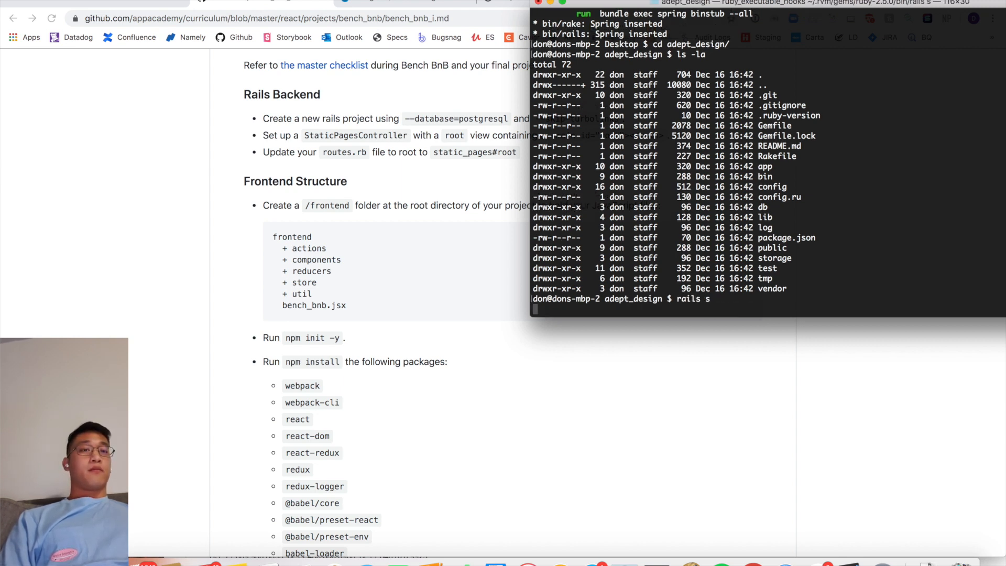
# Step: Boot the Puma server and select the localhost:3000 address from its output
pyautogui.press('Return')
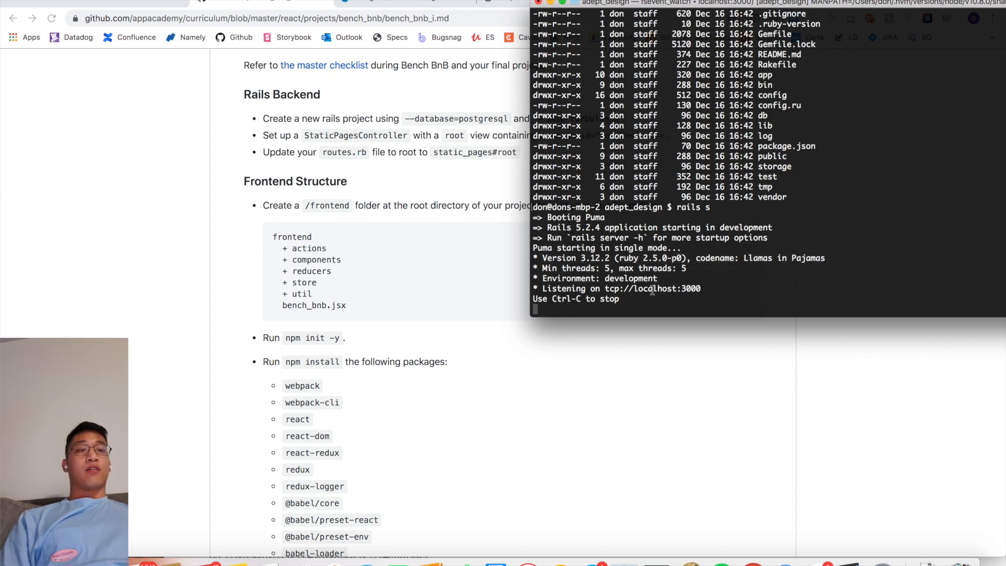
pyautogui.doubleClick(689, 288)
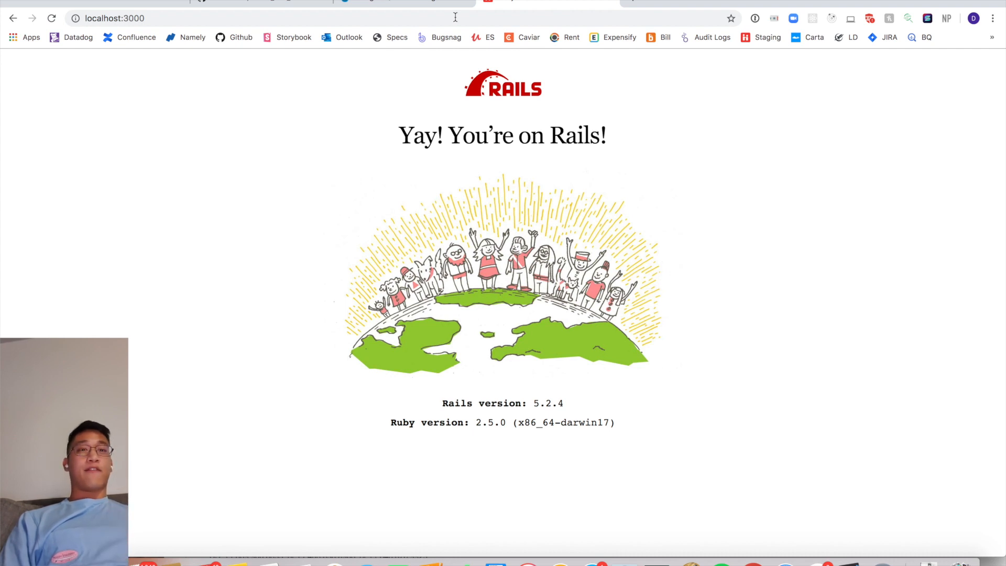
pyautogui.moveTo(691, 229)
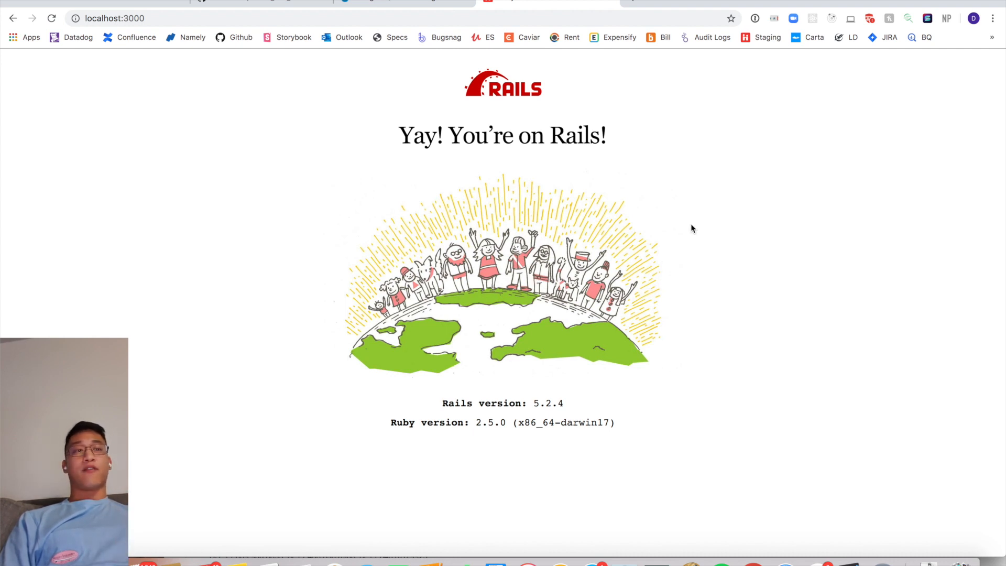
pyautogui.moveTo(747, 73)
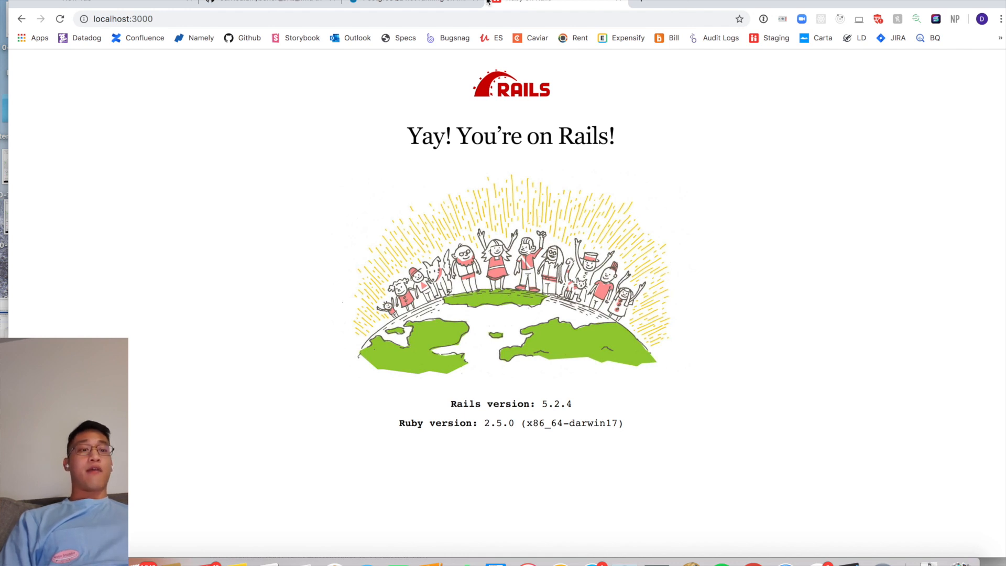
pyautogui.moveTo(654, 561)
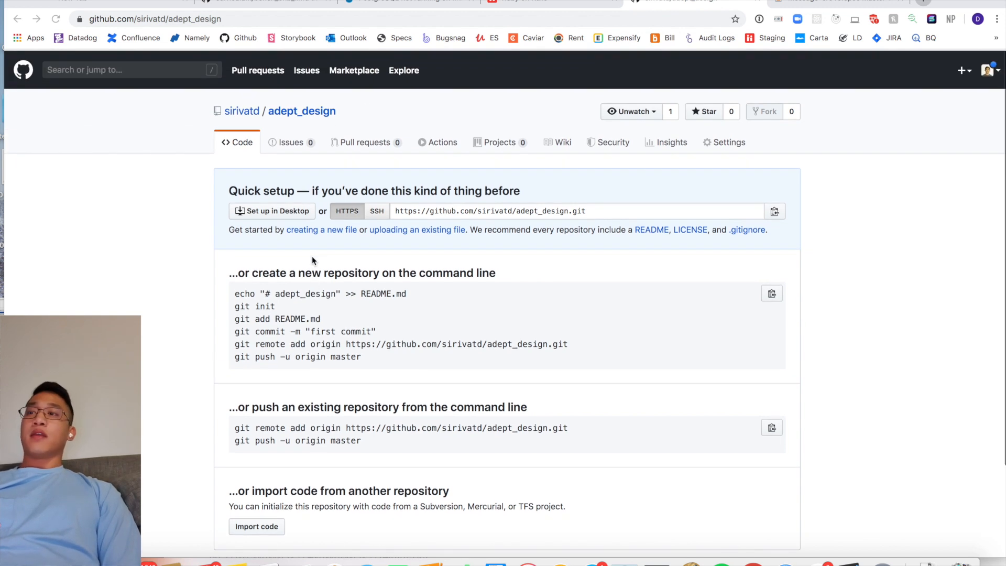
# Step: Review the empty adept_design repo's Quick setup instructions and select the repository name
pyautogui.scroll(-3)
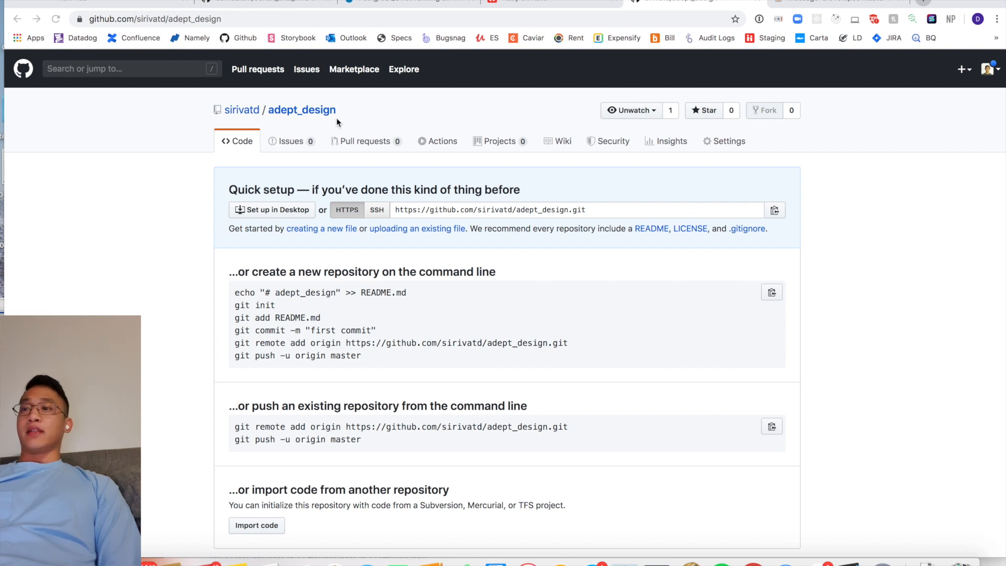
pyautogui.scroll(-3)
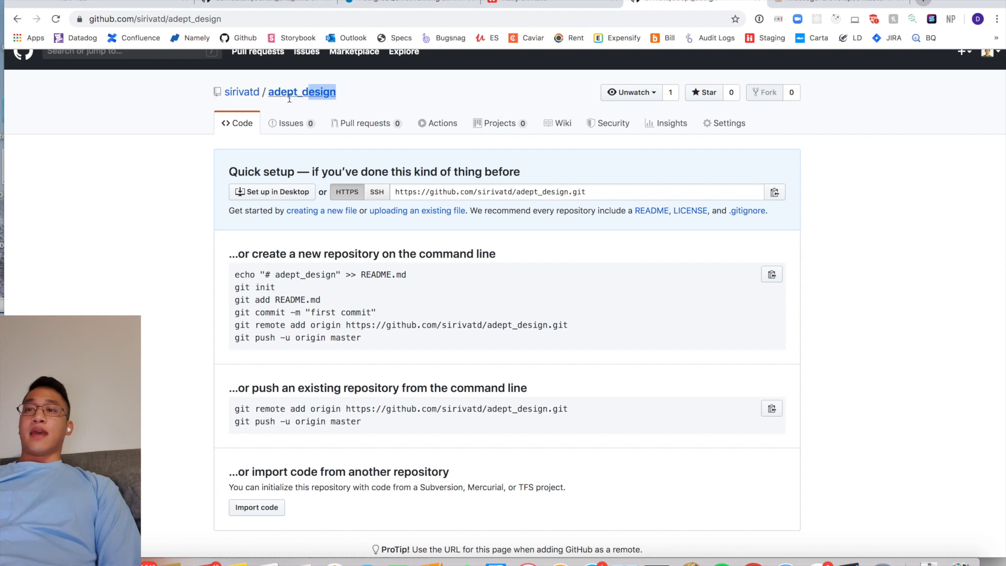
pyautogui.doubleClick(302, 92)
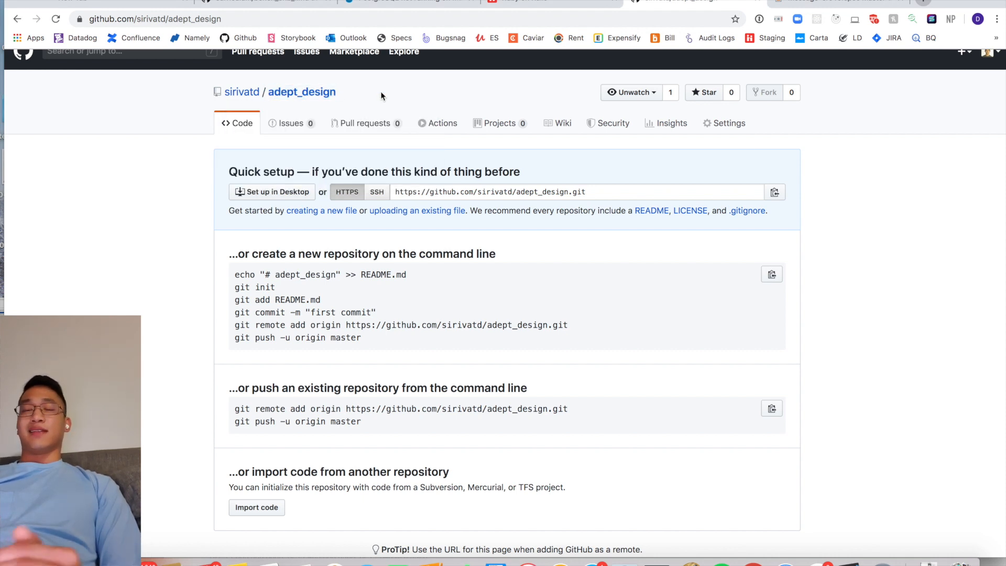
pyautogui.doubleClick(301, 91)
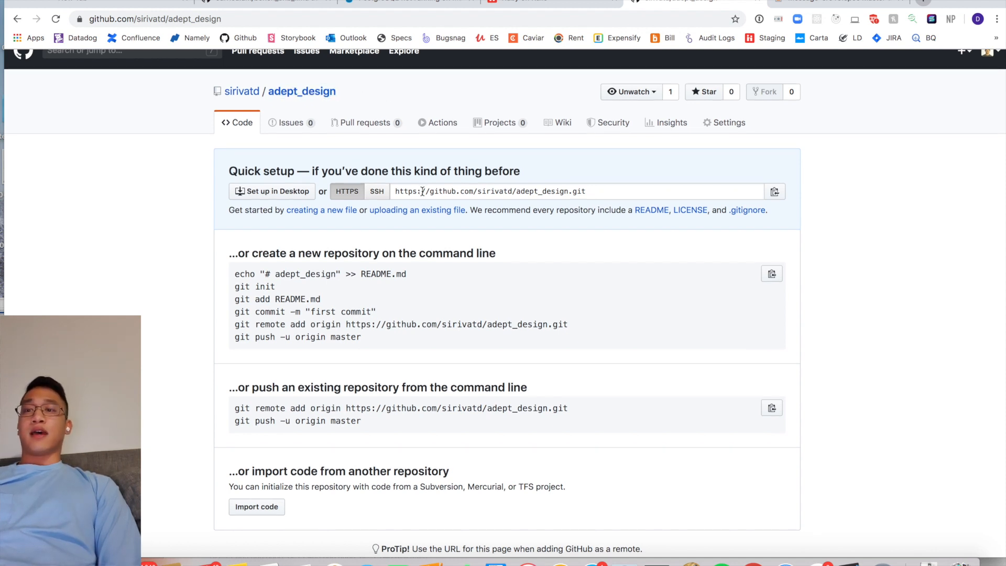
pyautogui.scroll(-3)
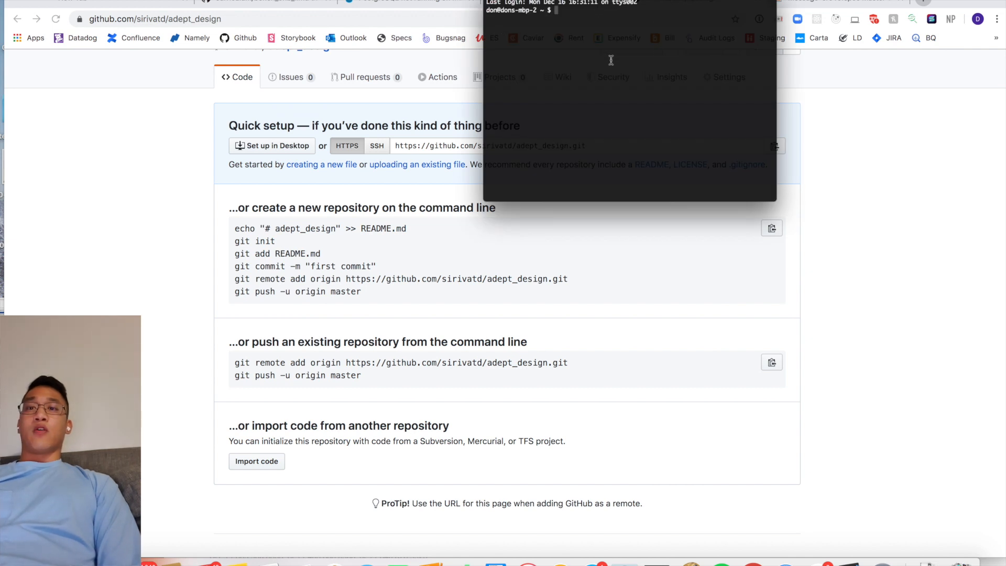
# Step: Change into Desktop/adept_design and run git init to initialise the repository
pyautogui.write('cd Desktop/')
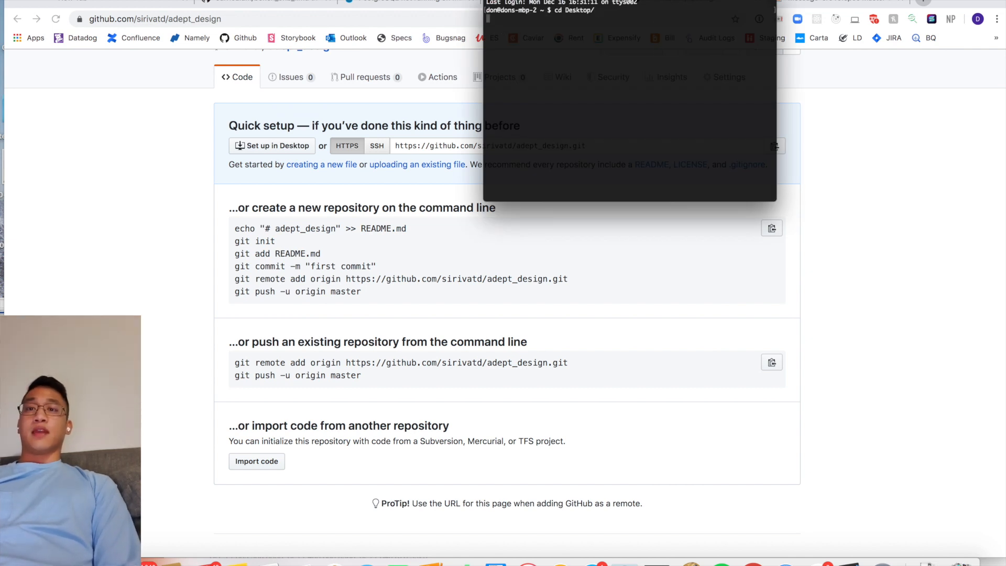
pyautogui.write('cd adept_design')
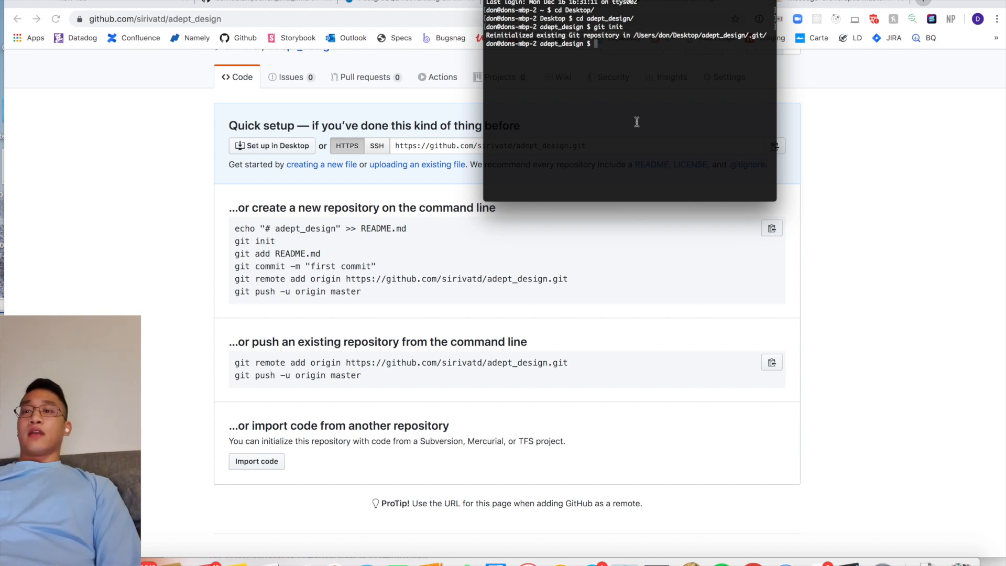
pyautogui.write('git add .')
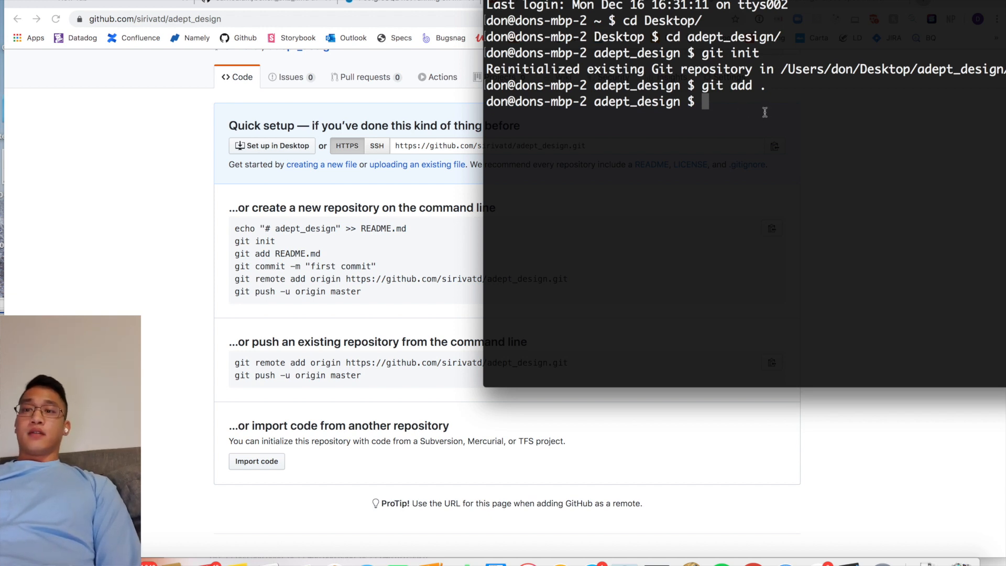
pyautogui.write('git')
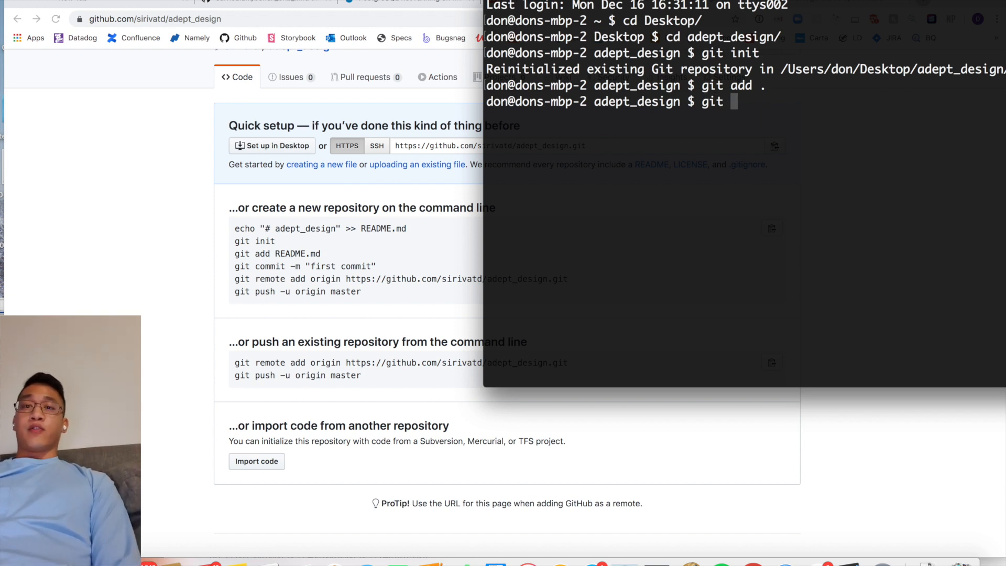
pyautogui.write('commit -m ""')
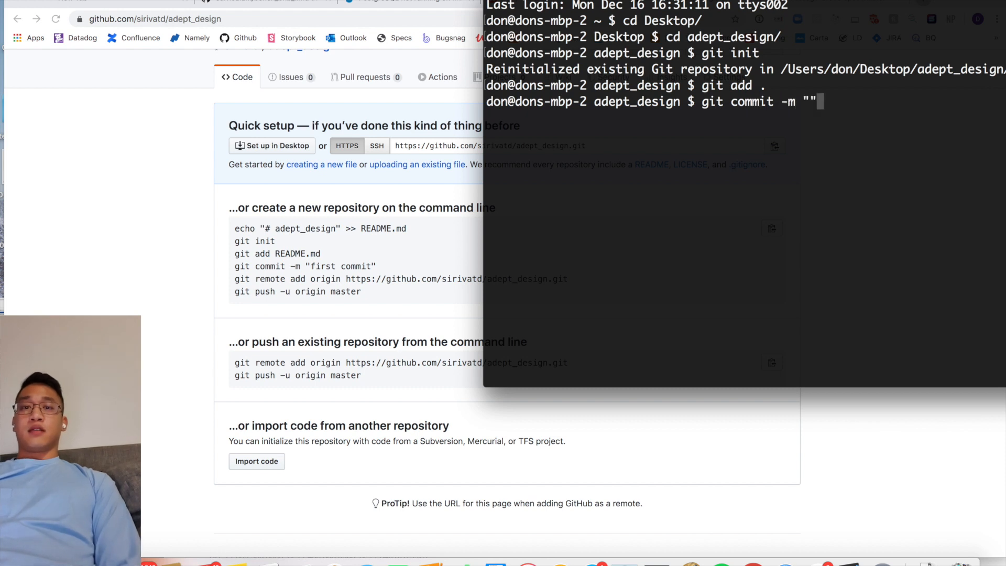
pyautogui.write('Firstcom')
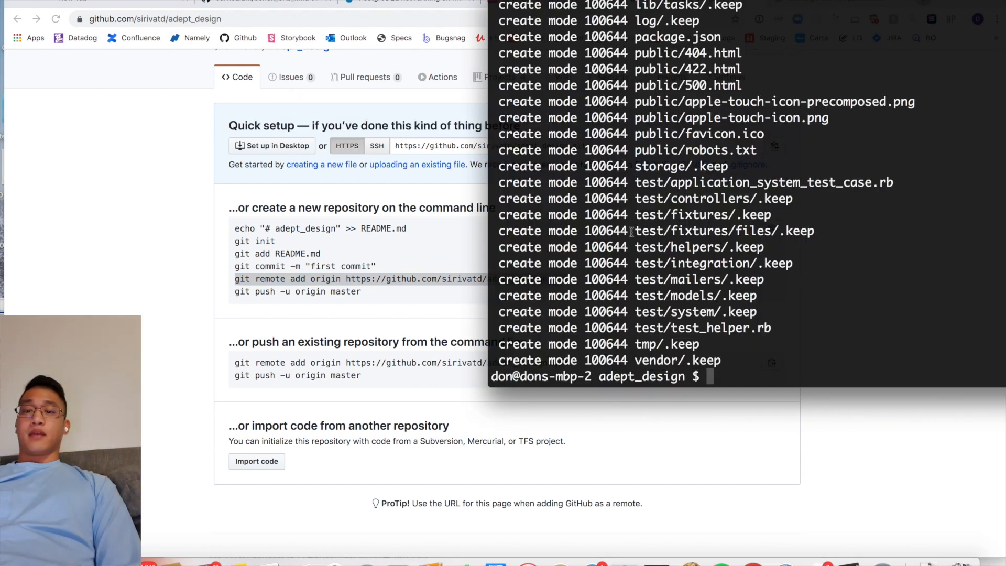
pyautogui.write('git remote add origin https://github.com/sirivatd/adept_design.git')
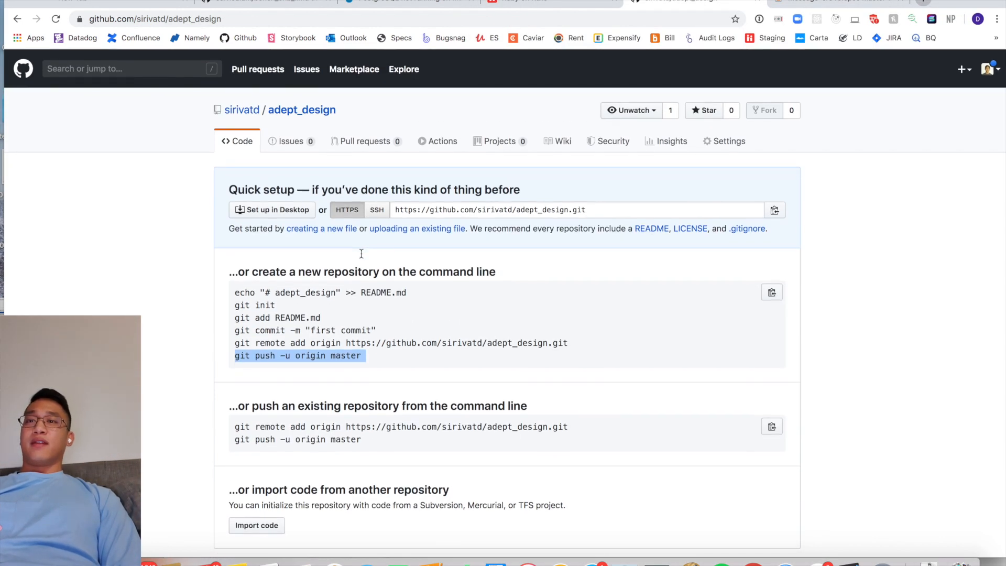
pyautogui.moveTo(935, 164)
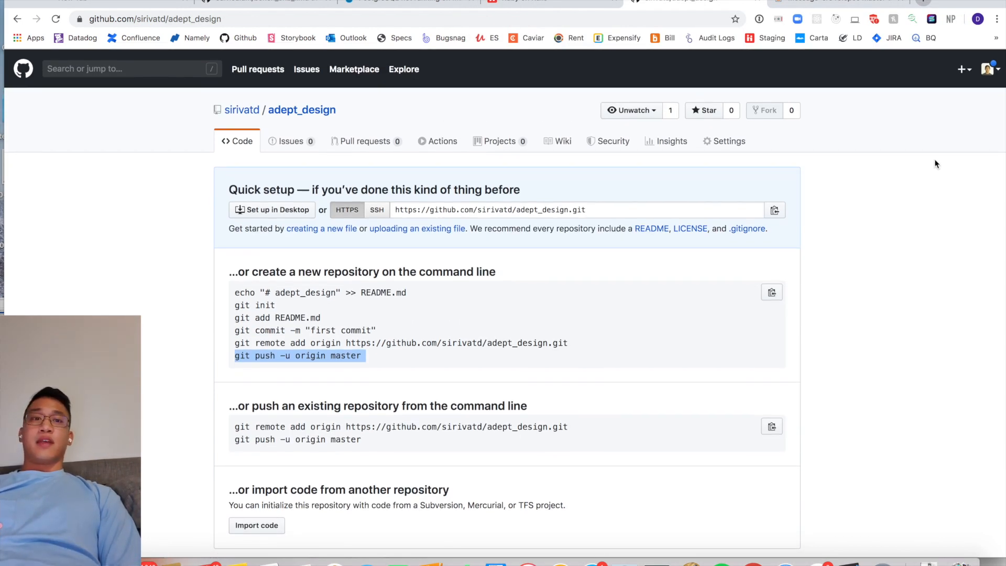
# Step: Go to the sirivatd profile page via the avatar menu and view December's contribution activity
pyautogui.click(989, 69)
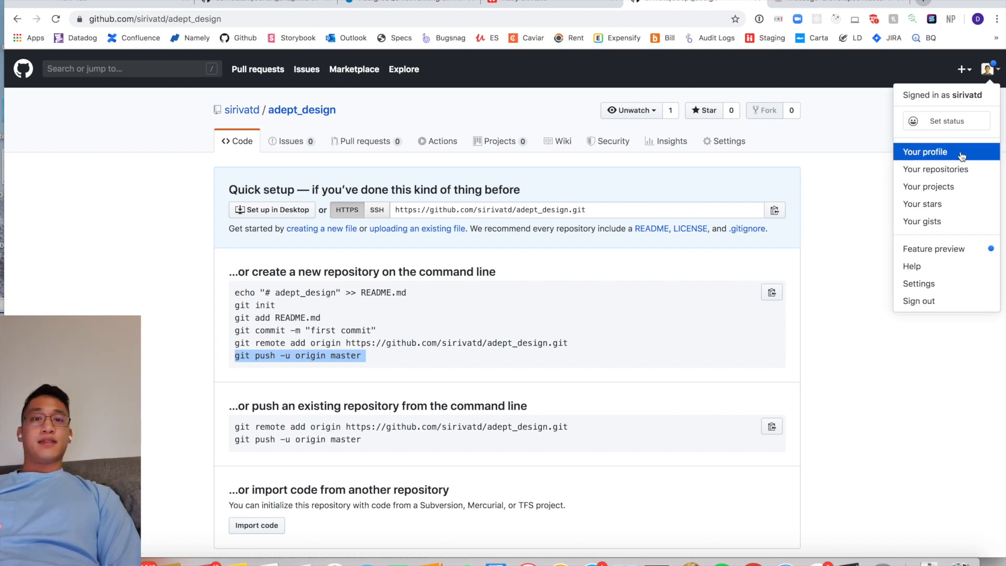
pyautogui.click(924, 151)
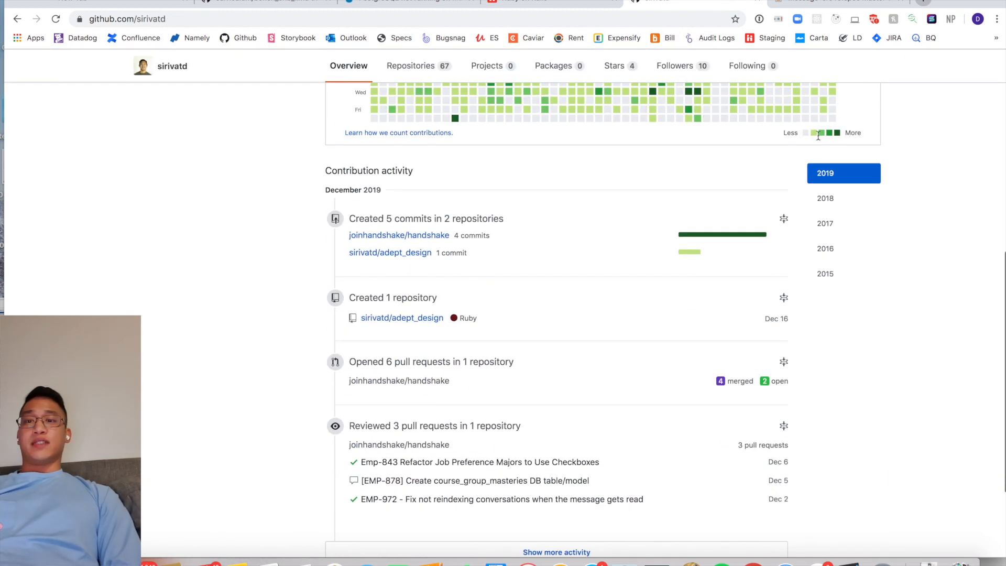
pyautogui.scroll(3)
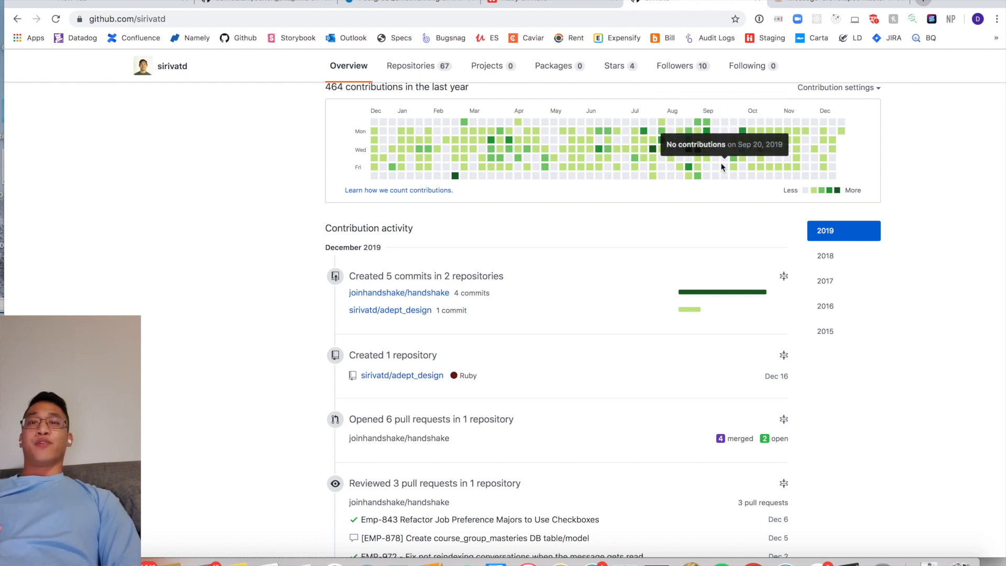
pyautogui.moveTo(659, 412)
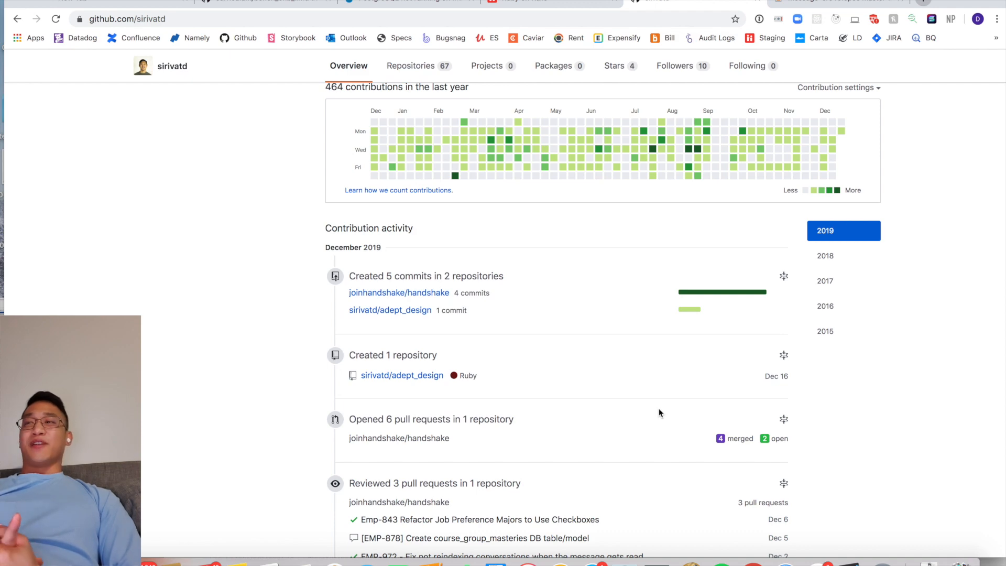